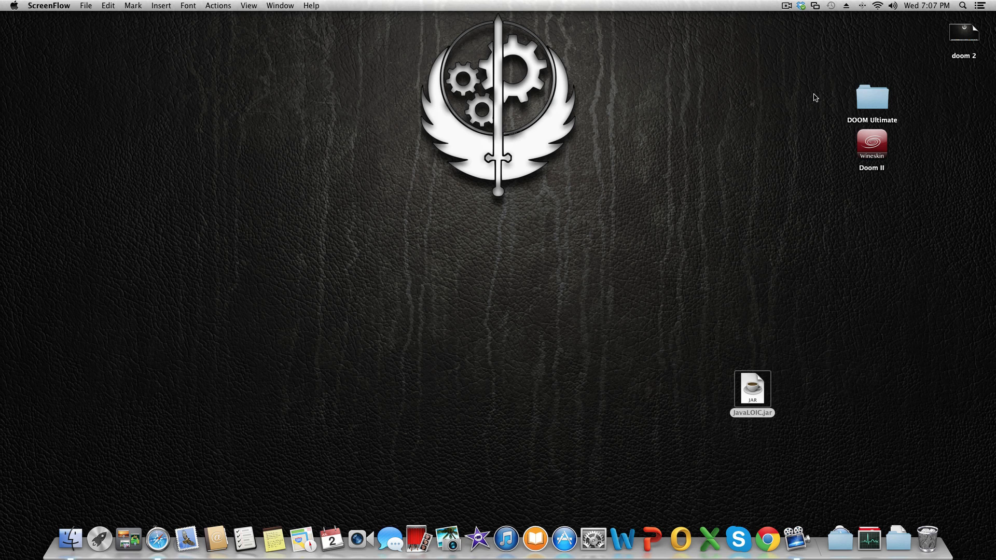
{"action": "mouse_move", "coordinate": [759, 393]}
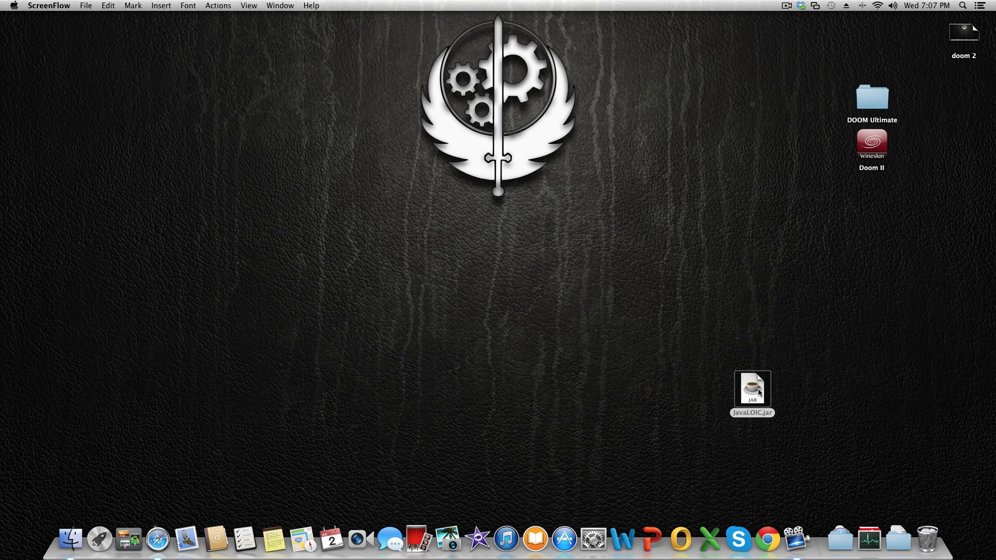
Launch JavaLOIC.jar from the desktop and dismiss the splash screen
{"action": "double_click", "coordinate": [752, 388]}
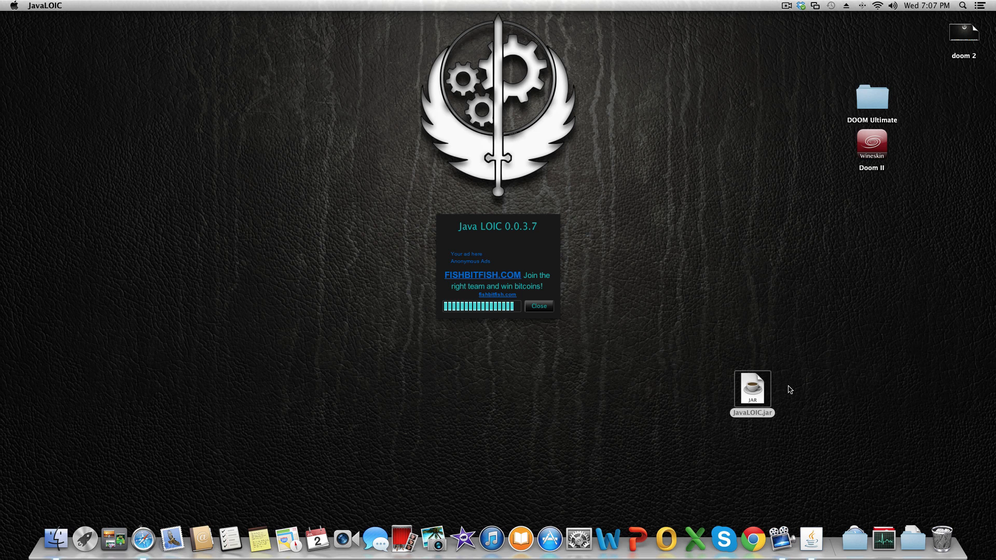
{"action": "left_click", "coordinate": [537, 306]}
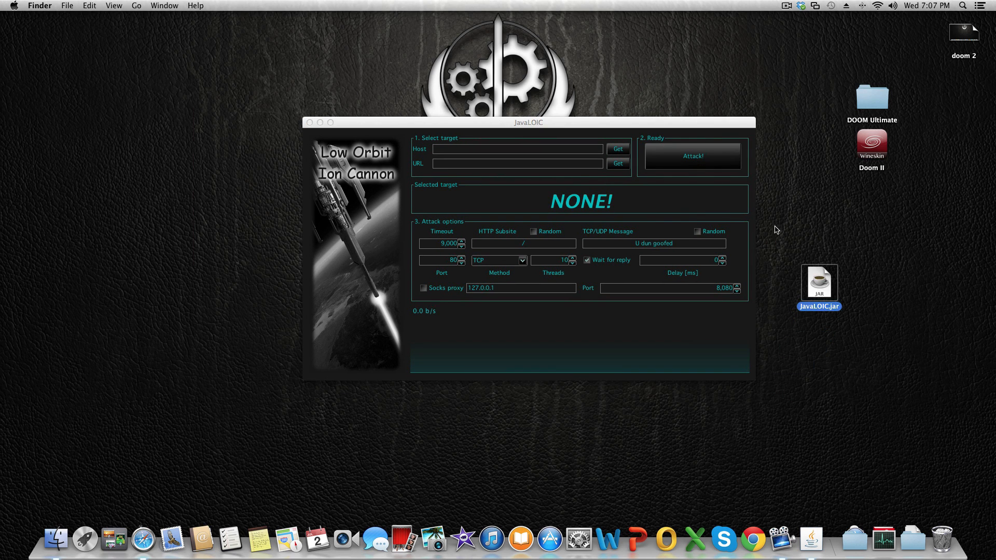
{"action": "left_click", "coordinate": [580, 199]}
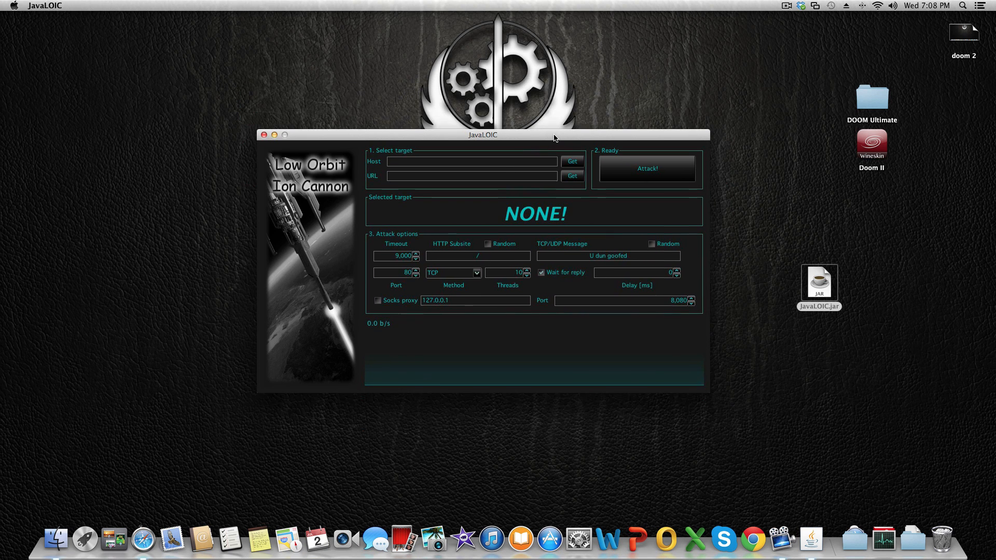
{"action": "mouse_move", "coordinate": [371, 158]}
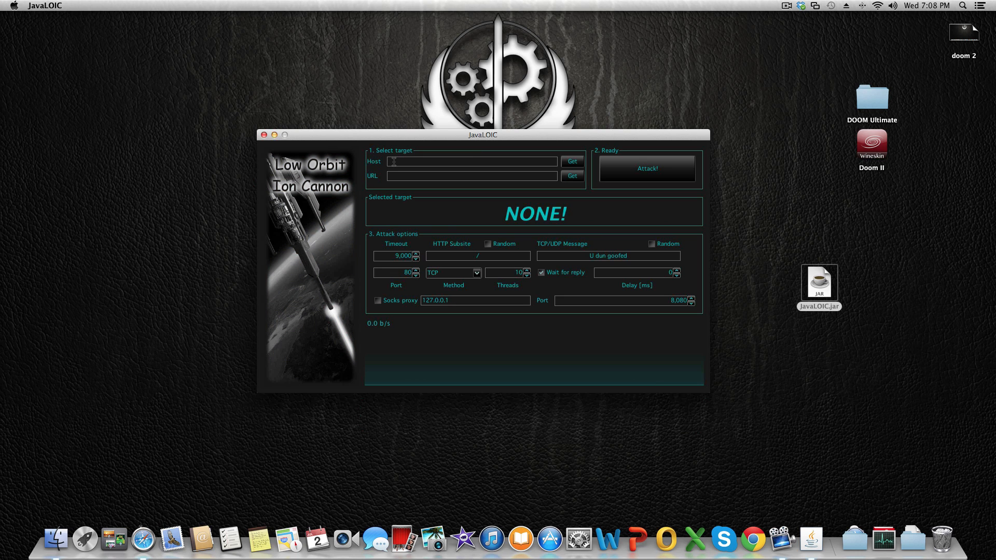
{"action": "mouse_move", "coordinate": [376, 167]}
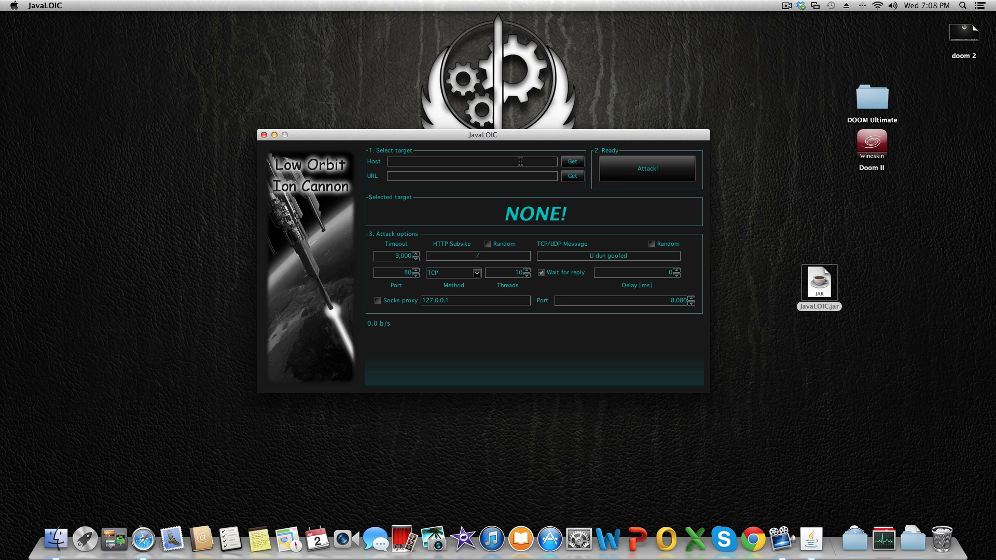
{"action": "type", "text": "www.g"}
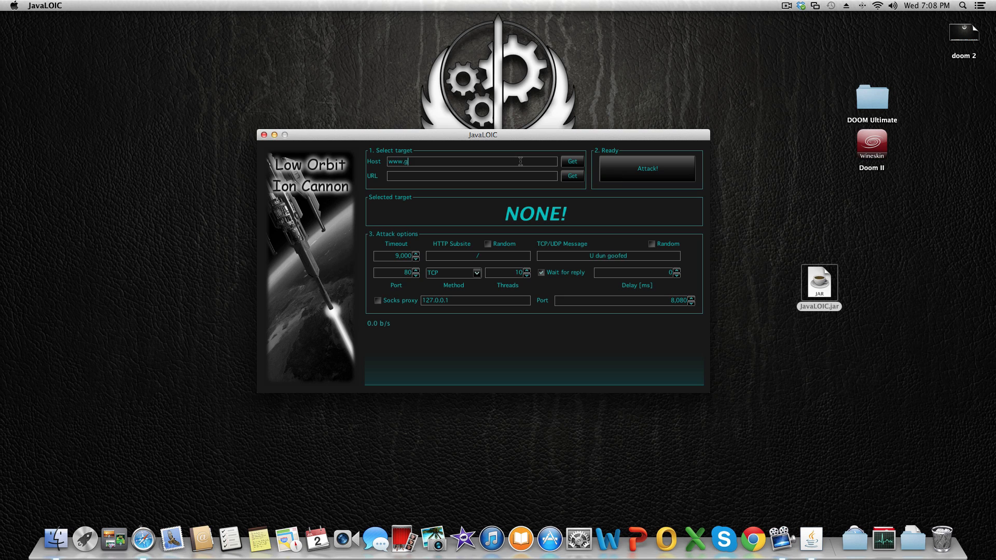
{"action": "type", "text": "oogle.co"}
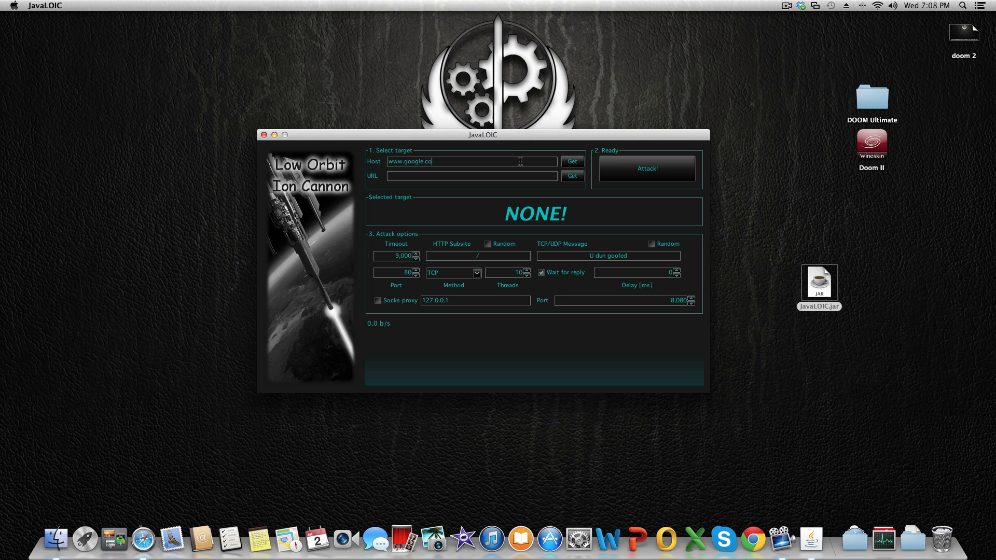
{"action": "type", "text": "m"}
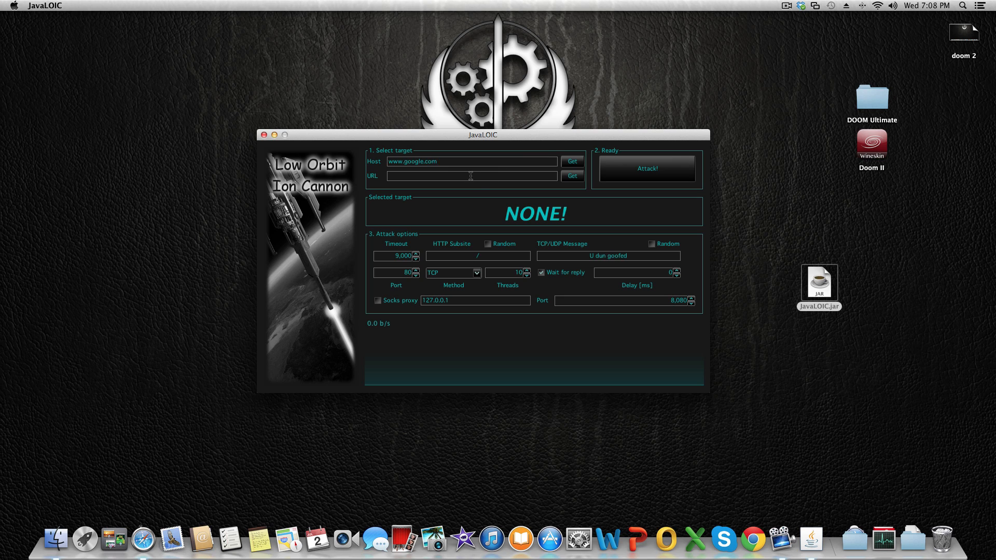
{"action": "mouse_move", "coordinate": [450, 178]}
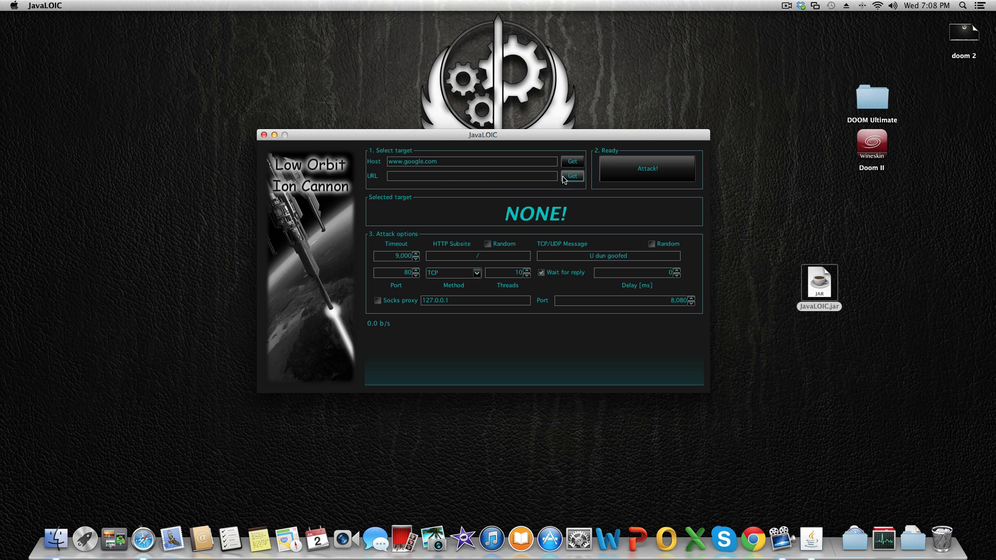
{"action": "triple_click", "coordinate": [471, 161]}
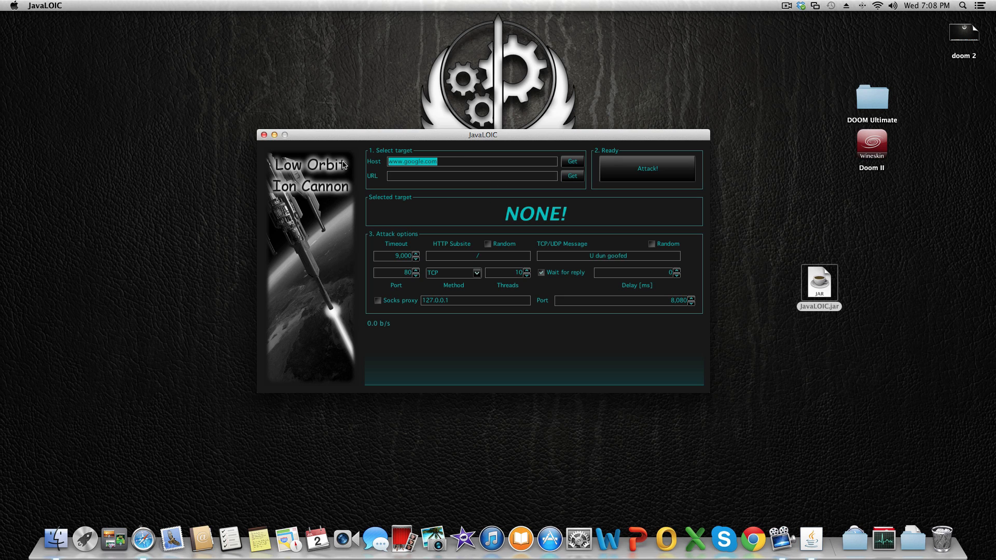
{"action": "mouse_move", "coordinate": [483, 164]}
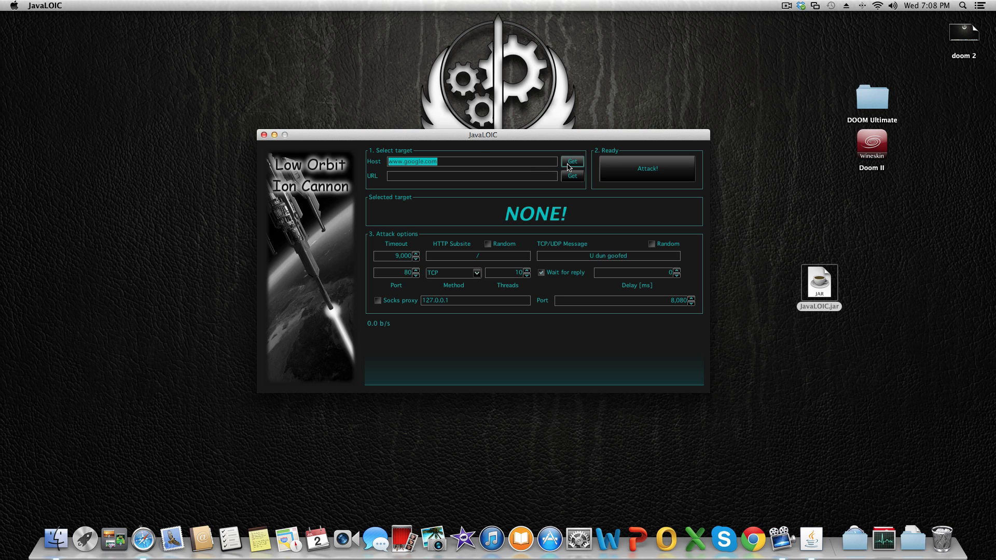
{"action": "left_click", "coordinate": [572, 161]}
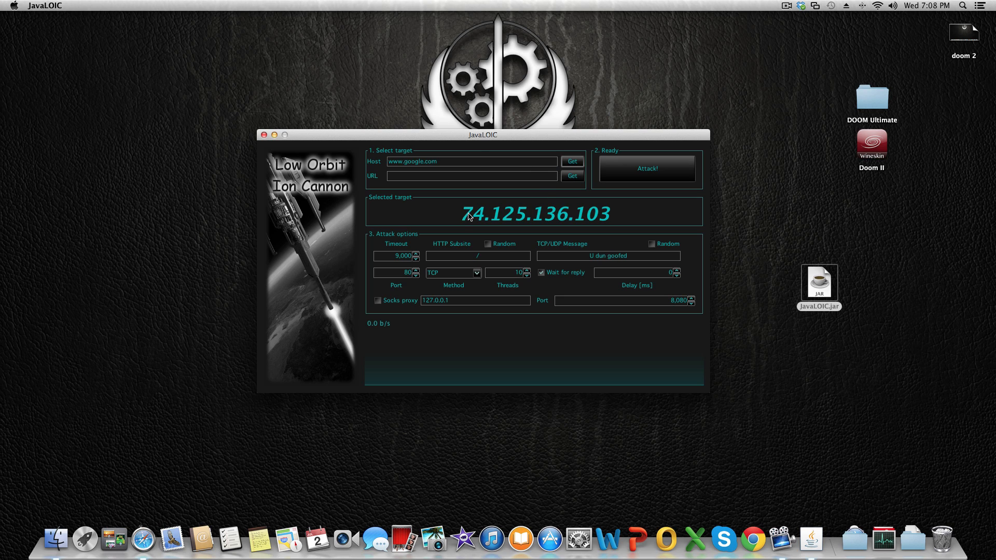
{"action": "mouse_move", "coordinate": [391, 206]}
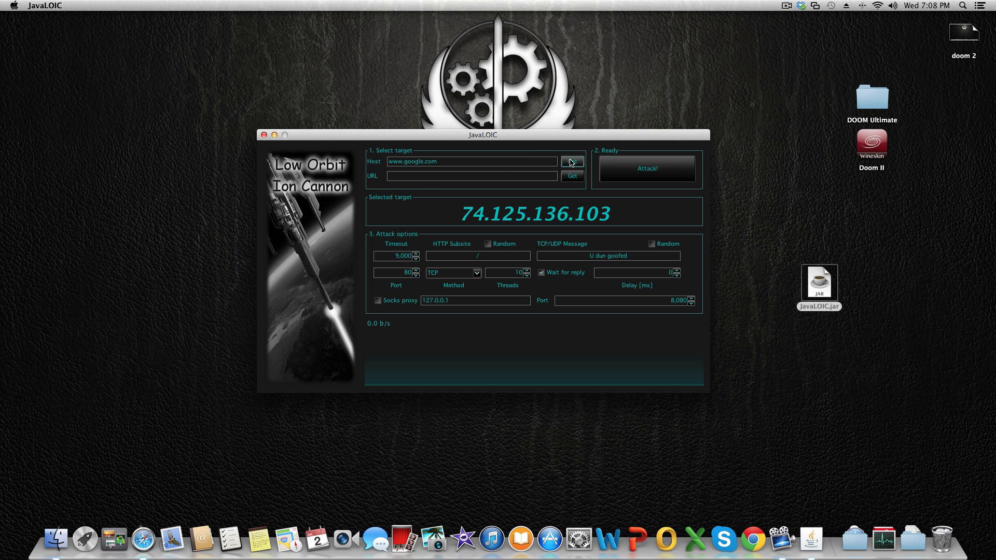
{"action": "left_click", "coordinate": [470, 162]}
{"action": "type", "text": "jp"}
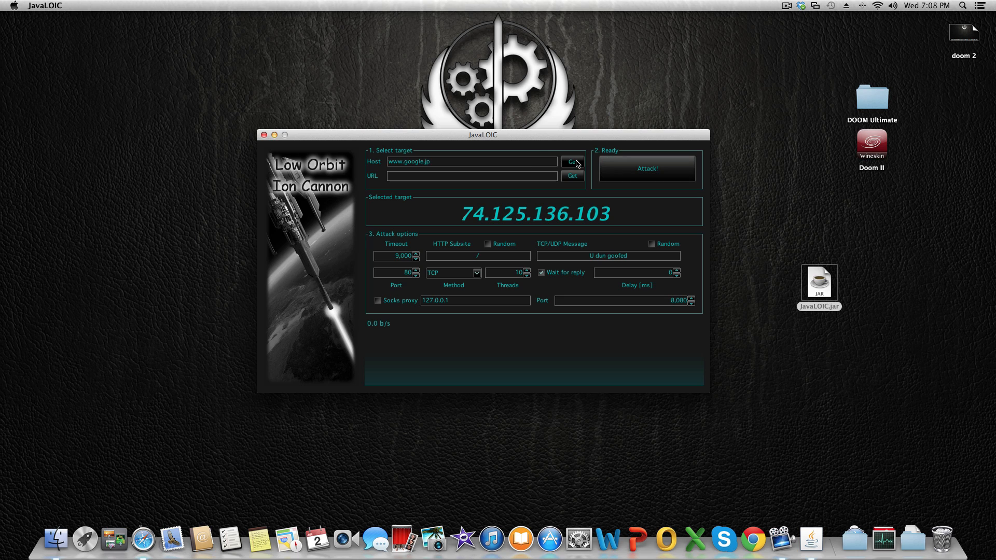
{"action": "left_click", "coordinate": [571, 161]}
{"action": "type", "text": "com"}
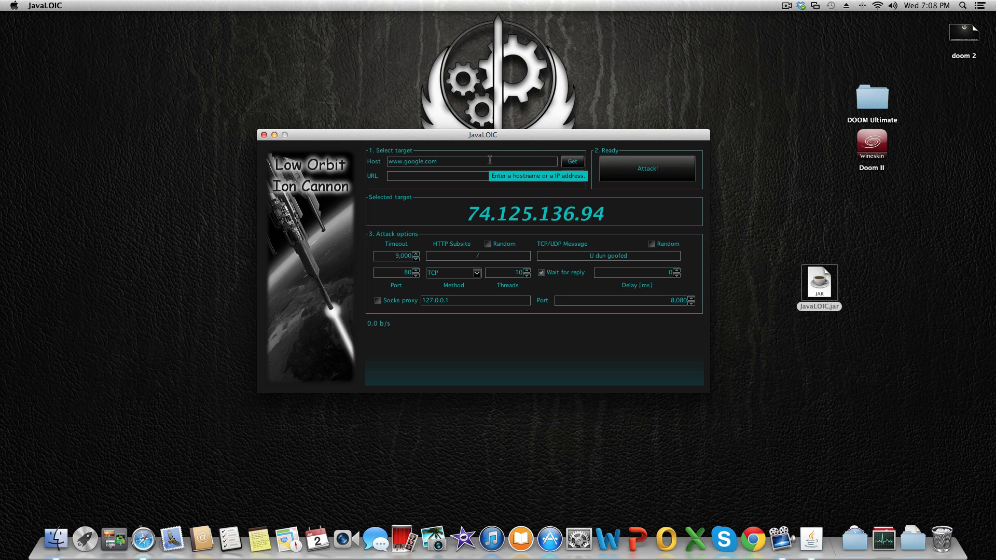
{"action": "left_click", "coordinate": [571, 161]}
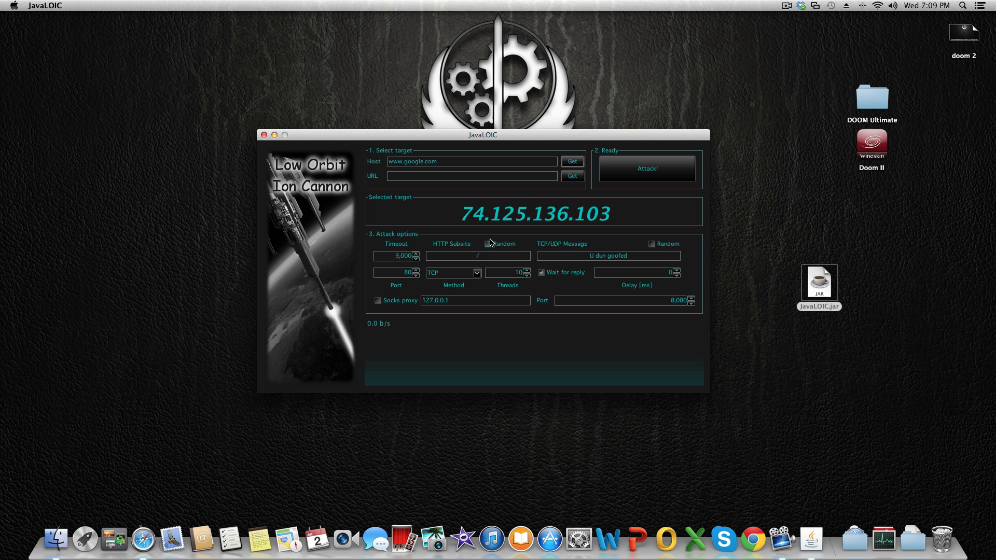
{"action": "mouse_move", "coordinate": [604, 224]}
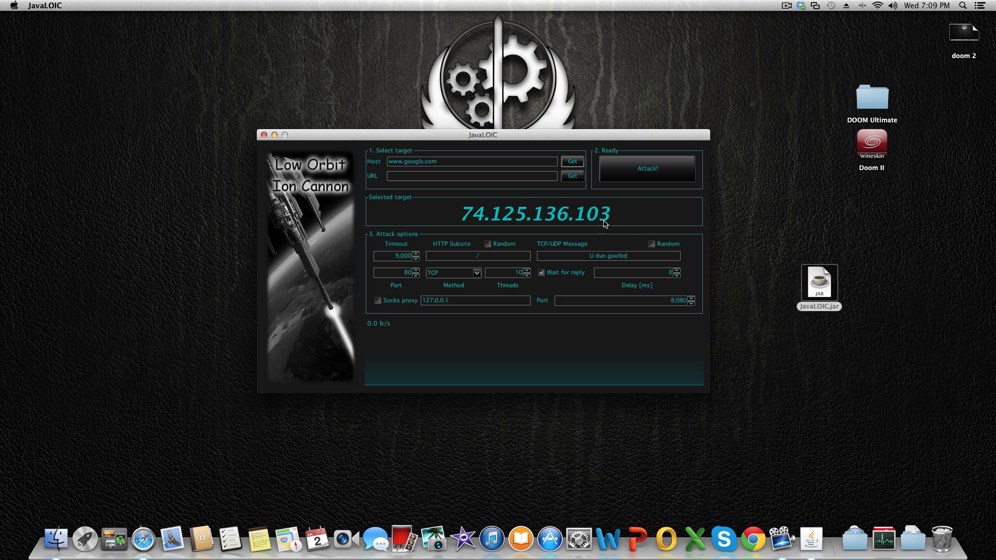
{"action": "left_click", "coordinate": [473, 161]}
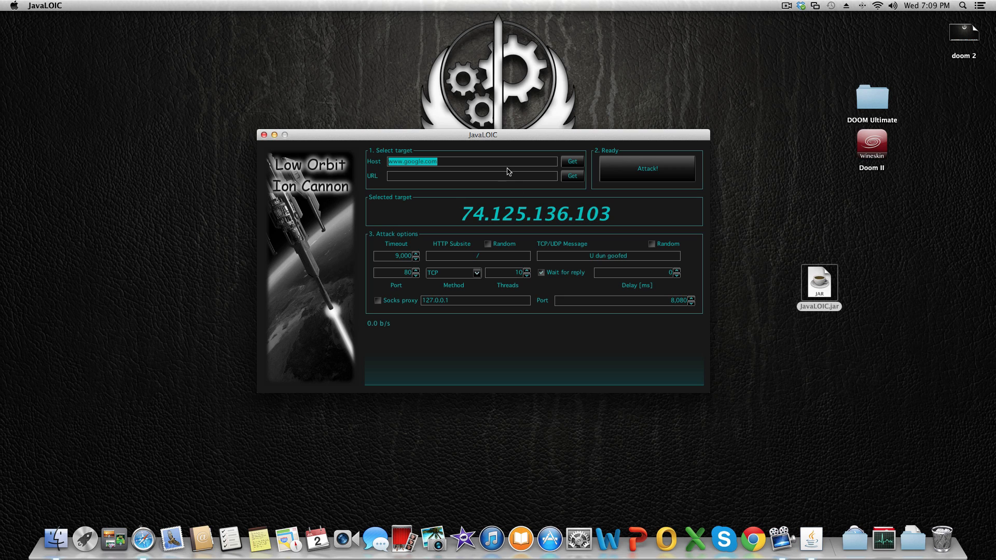
{"action": "left_click", "coordinate": [419, 162]}
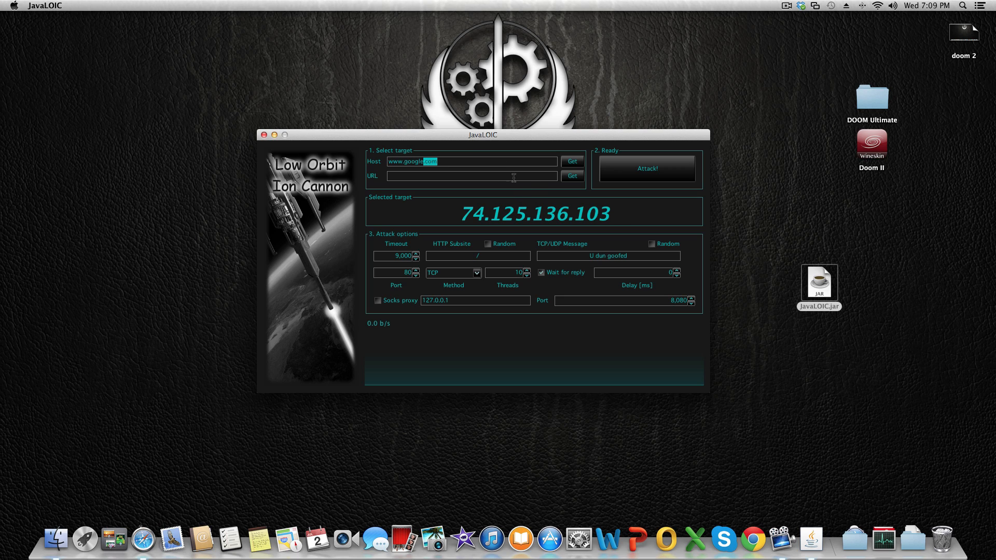
{"action": "mouse_move", "coordinate": [481, 214]}
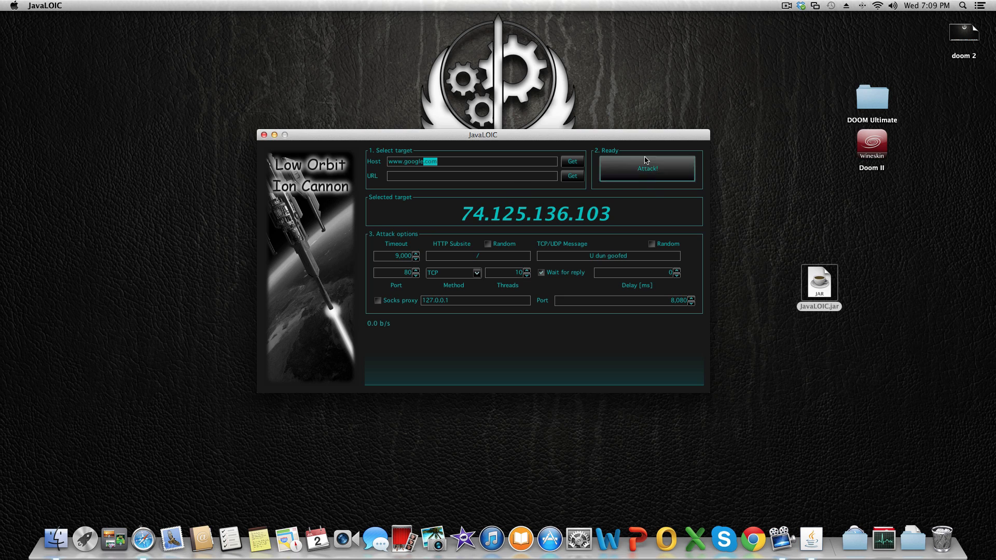
{"action": "mouse_move", "coordinate": [624, 164]}
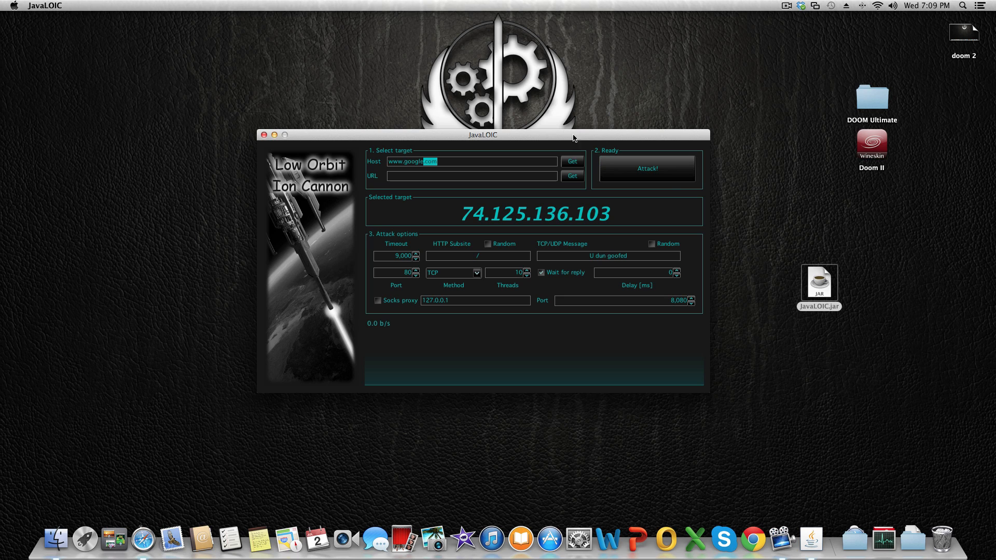
{"action": "mouse_move", "coordinate": [695, 233]}
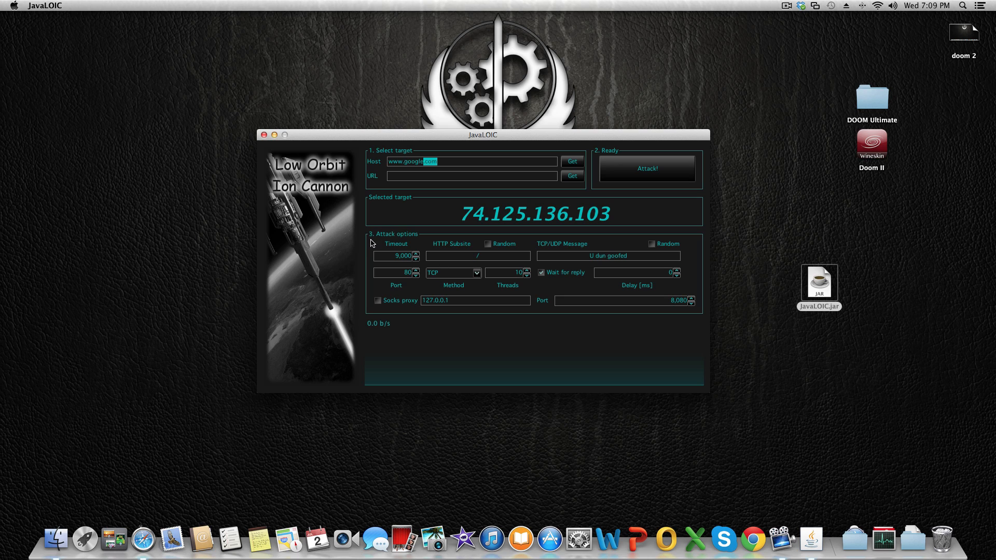
{"action": "mouse_move", "coordinate": [421, 253]}
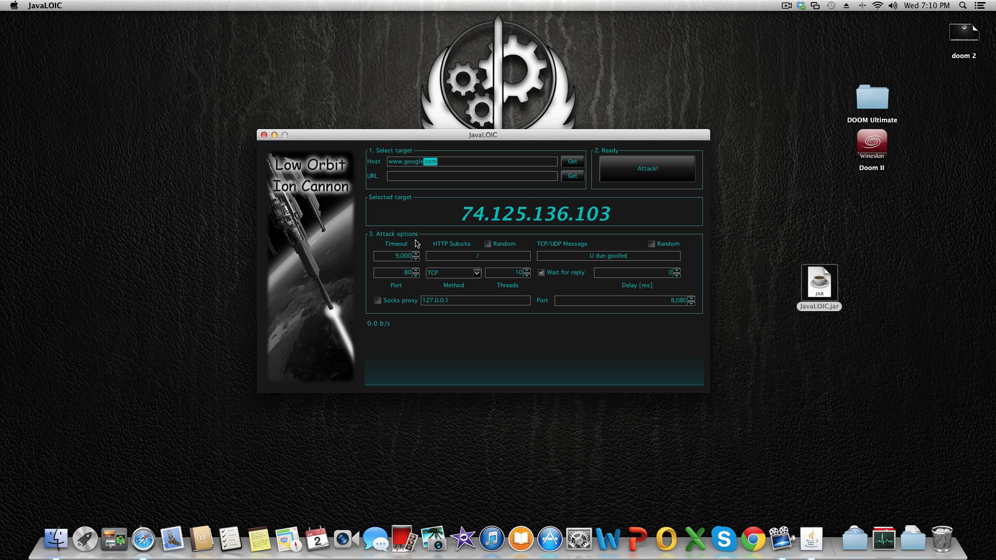
{"action": "mouse_move", "coordinate": [532, 238]}
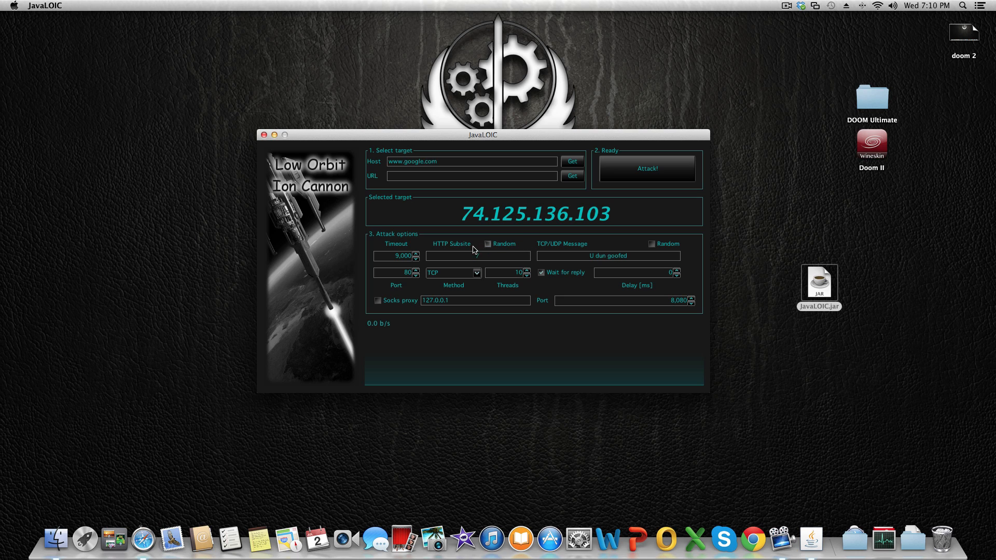
{"action": "type", "text": "/"}
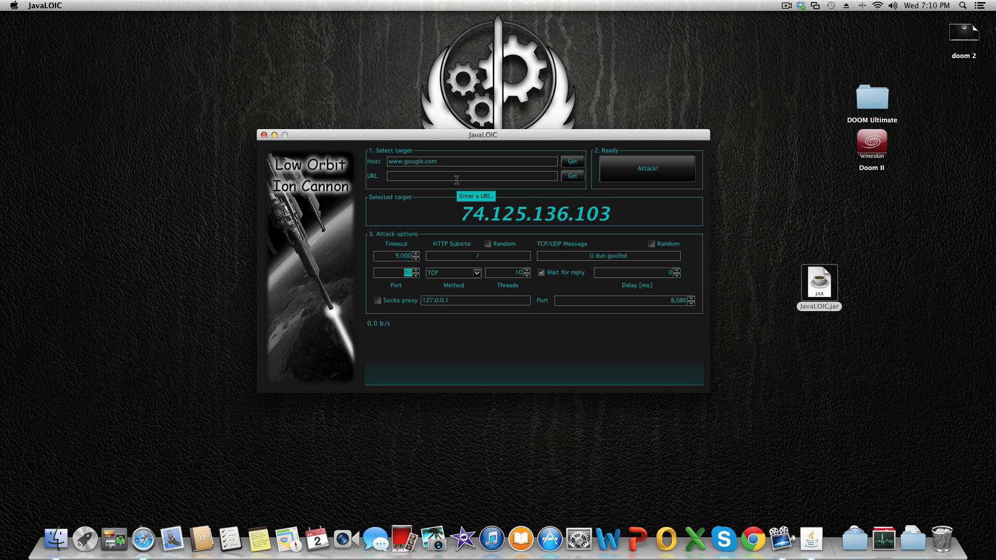
{"action": "mouse_move", "coordinate": [454, 152]}
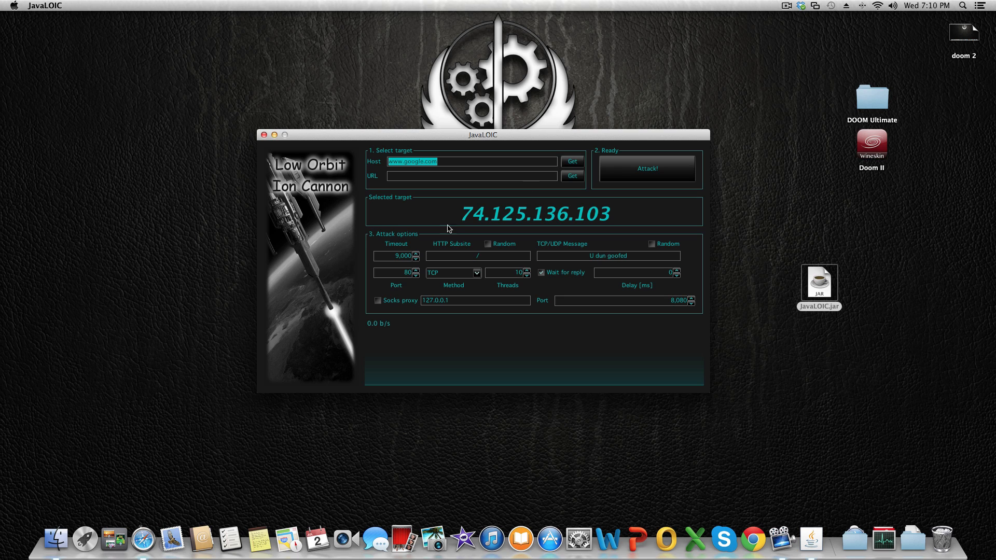
{"action": "mouse_move", "coordinate": [425, 285]}
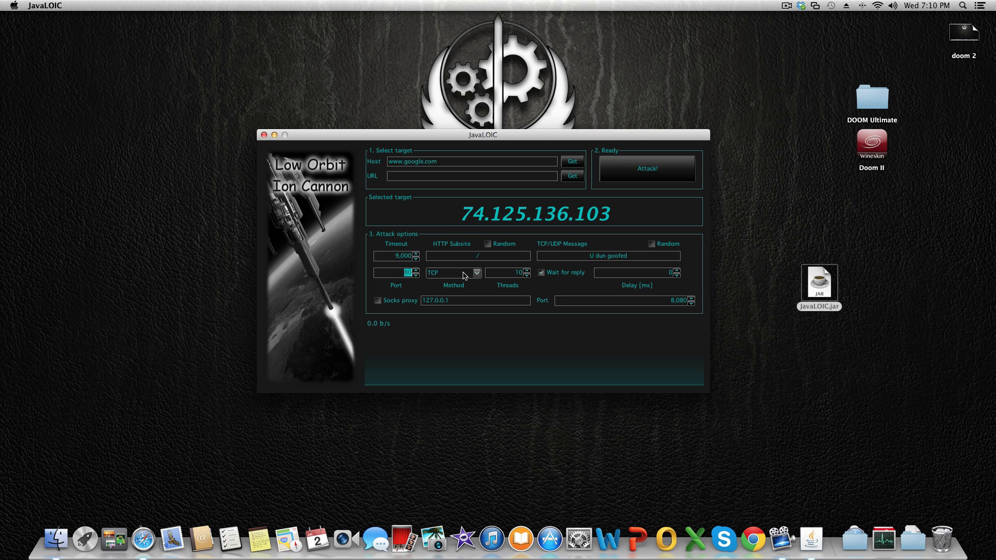
{"action": "mouse_move", "coordinate": [453, 272]}
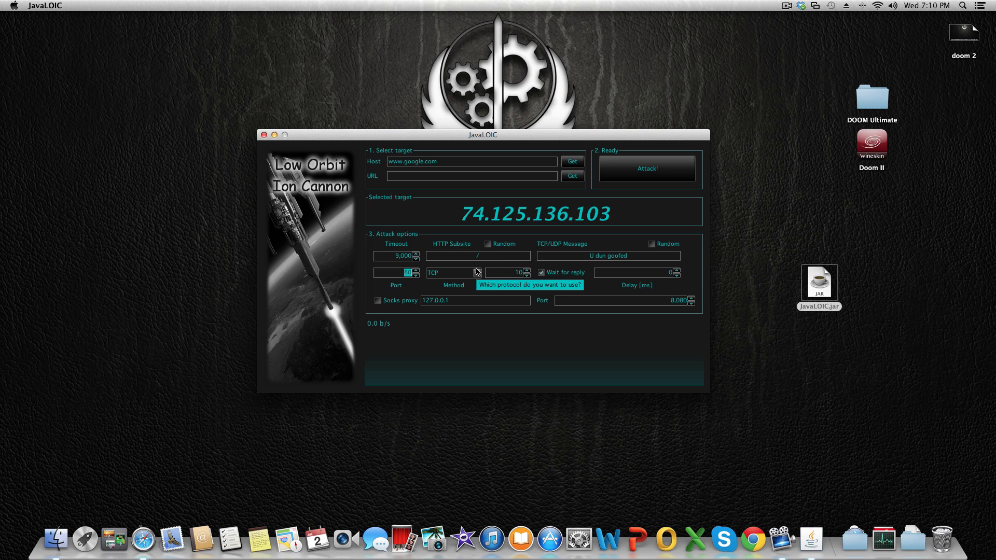
{"action": "mouse_move", "coordinate": [417, 281]}
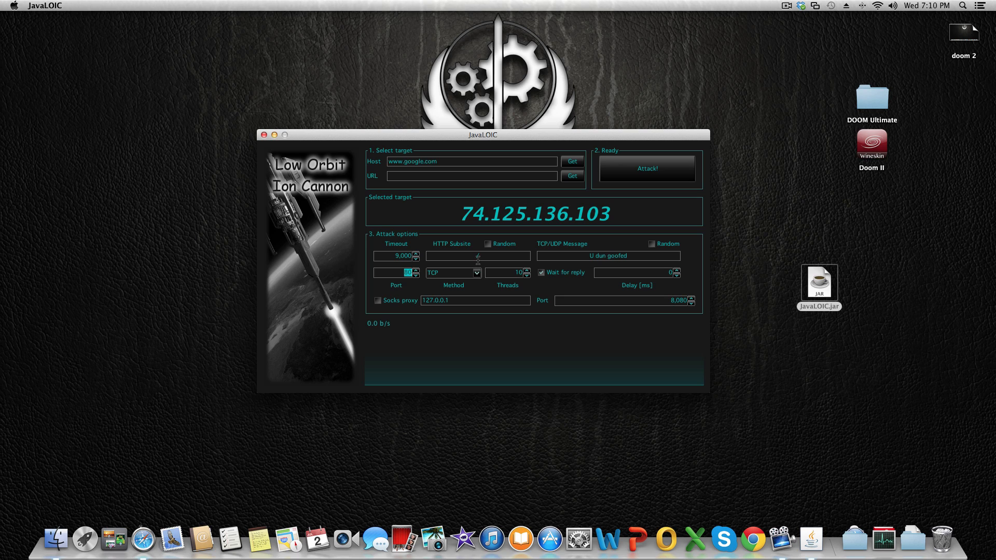
{"action": "left_click", "coordinate": [475, 272]}
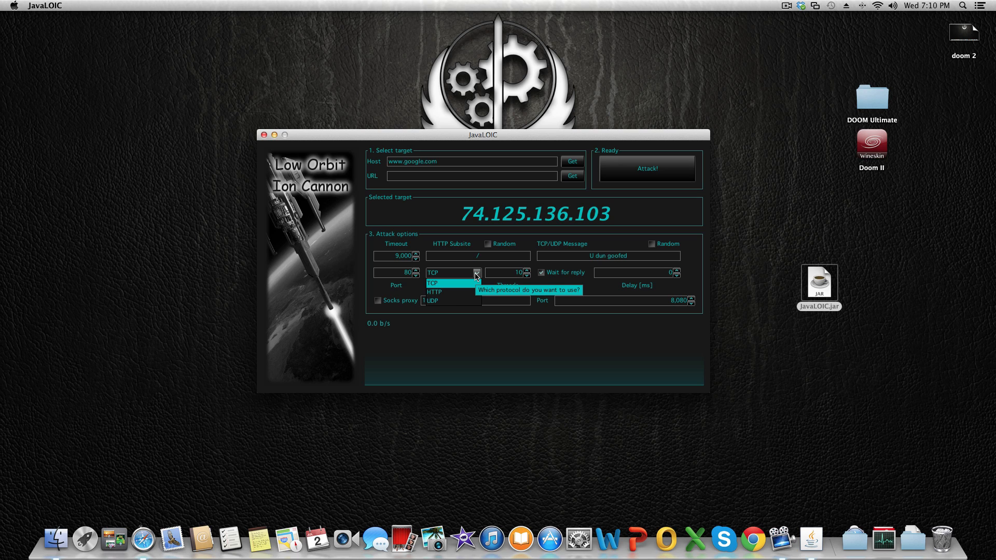
{"action": "left_click", "coordinate": [452, 273]}
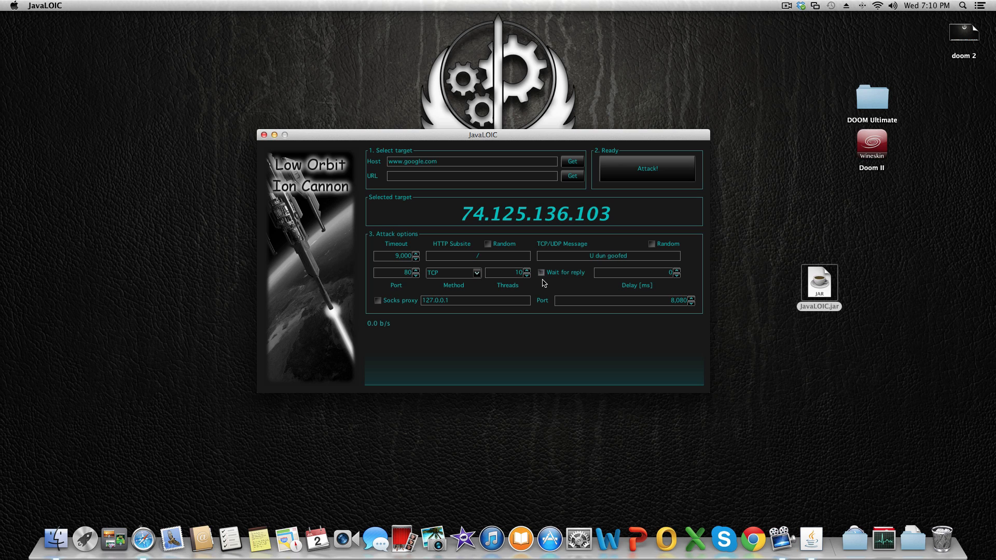
{"action": "left_click", "coordinate": [541, 272]}
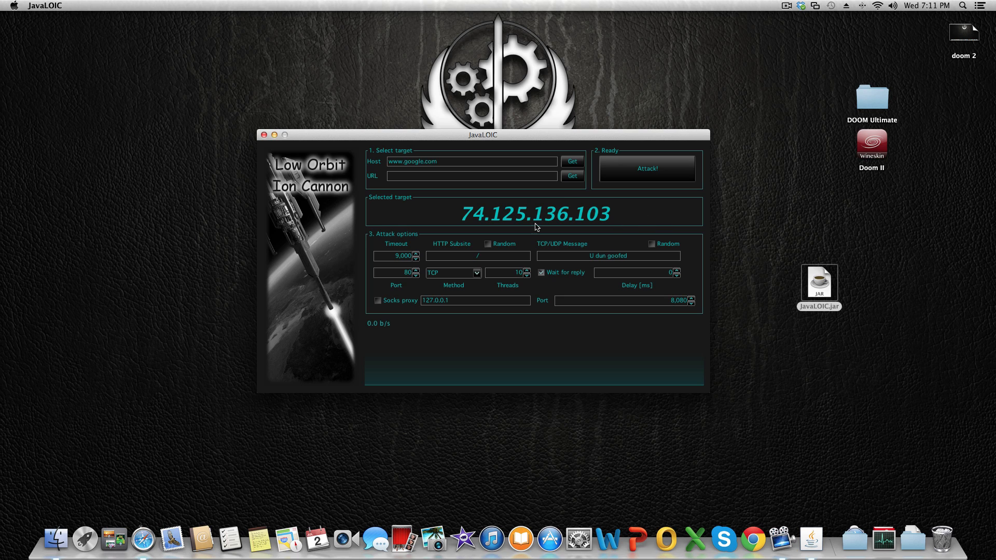
{"action": "mouse_move", "coordinate": [419, 216]}
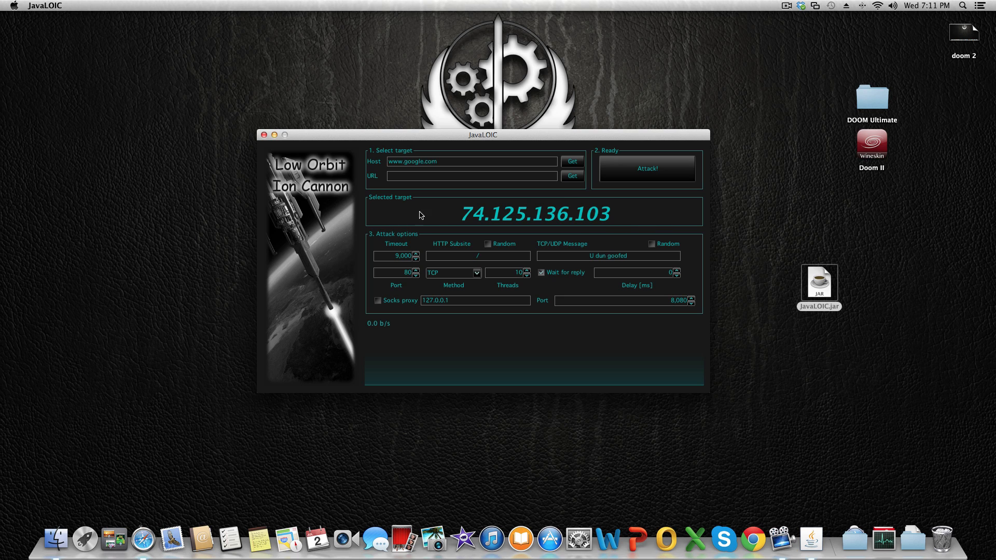
{"action": "mouse_move", "coordinate": [564, 272]}
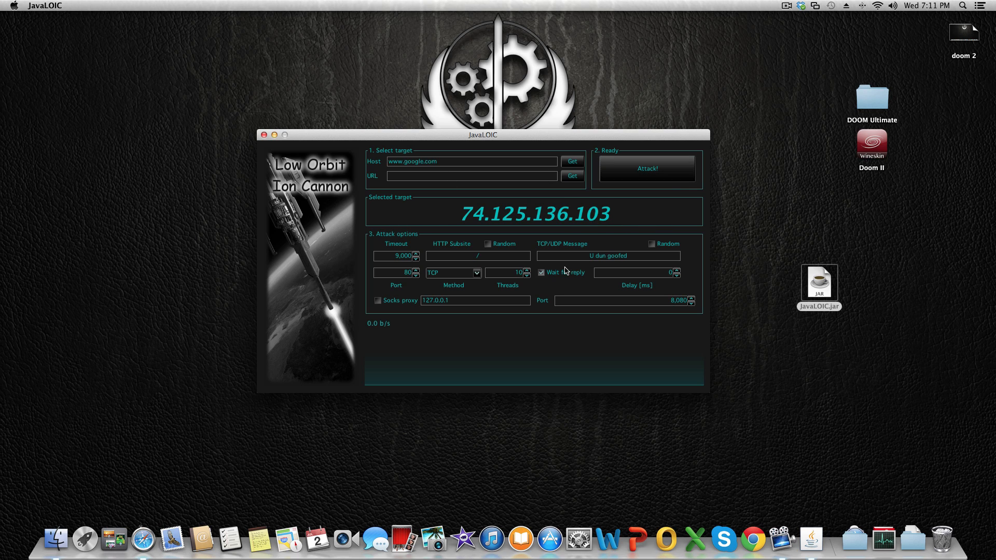
{"action": "left_click", "coordinate": [541, 273]}
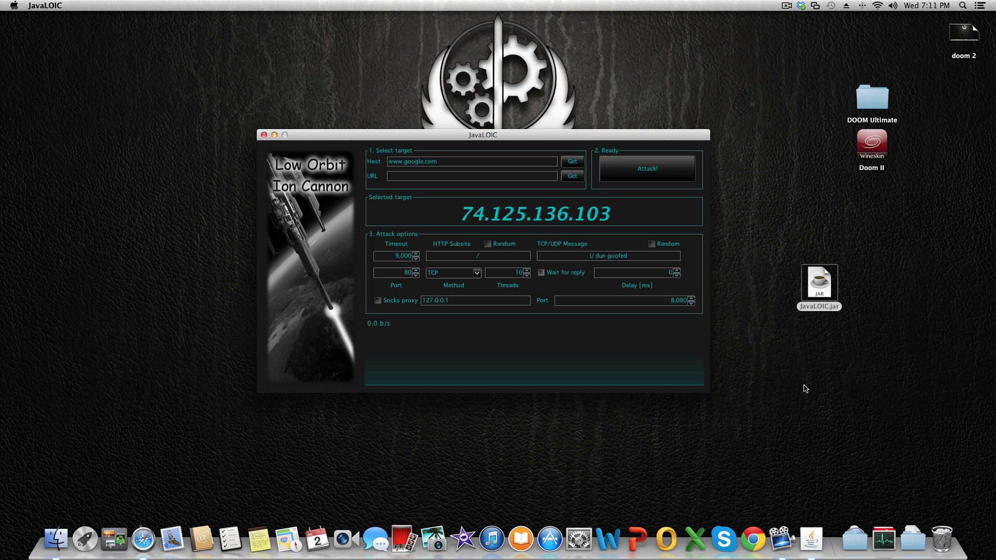
{"action": "mouse_move", "coordinate": [768, 282]}
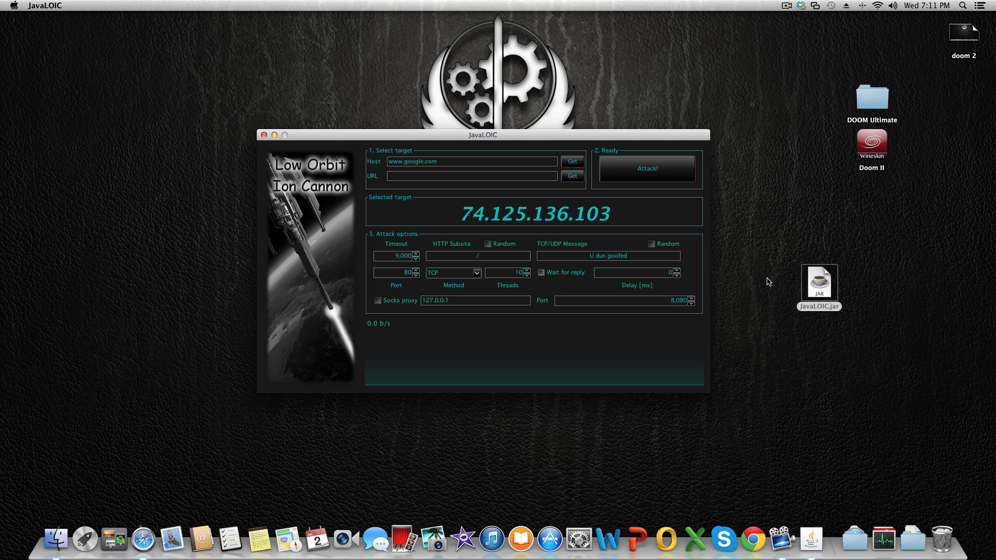
{"action": "mouse_move", "coordinate": [745, 311]}
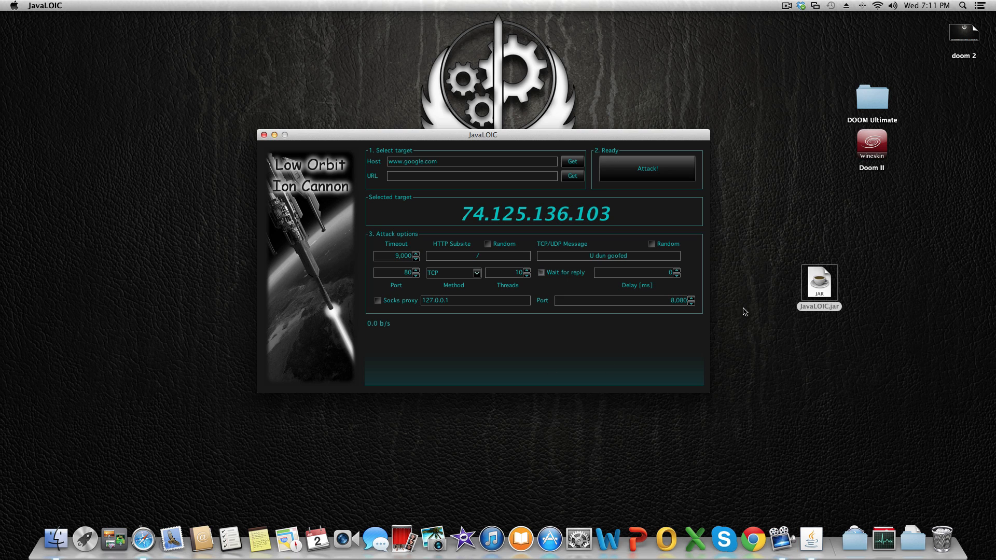
{"action": "mouse_move", "coordinate": [616, 330]}
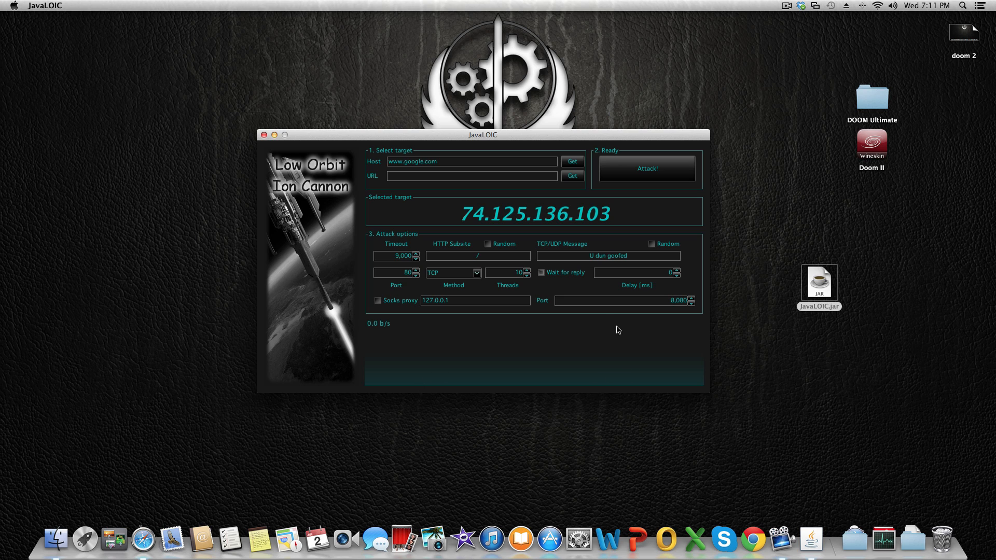
{"action": "left_click", "coordinate": [540, 273]}
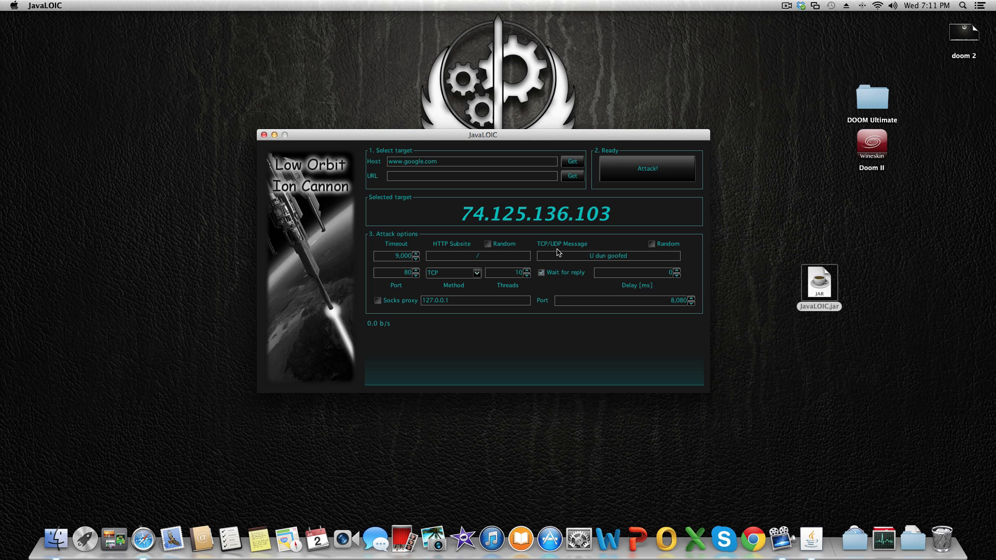
{"action": "left_click", "coordinate": [608, 256]}
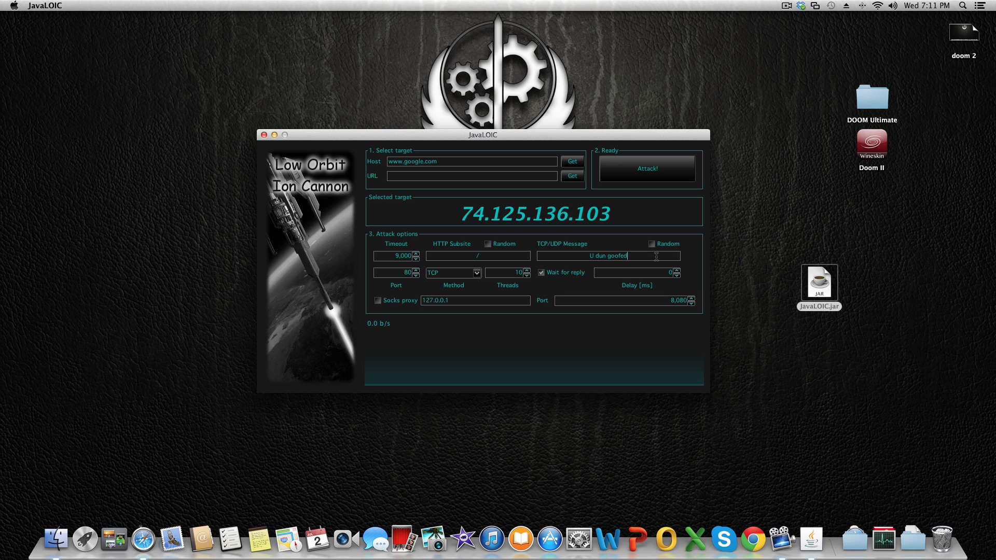
{"action": "mouse_move", "coordinate": [688, 272]}
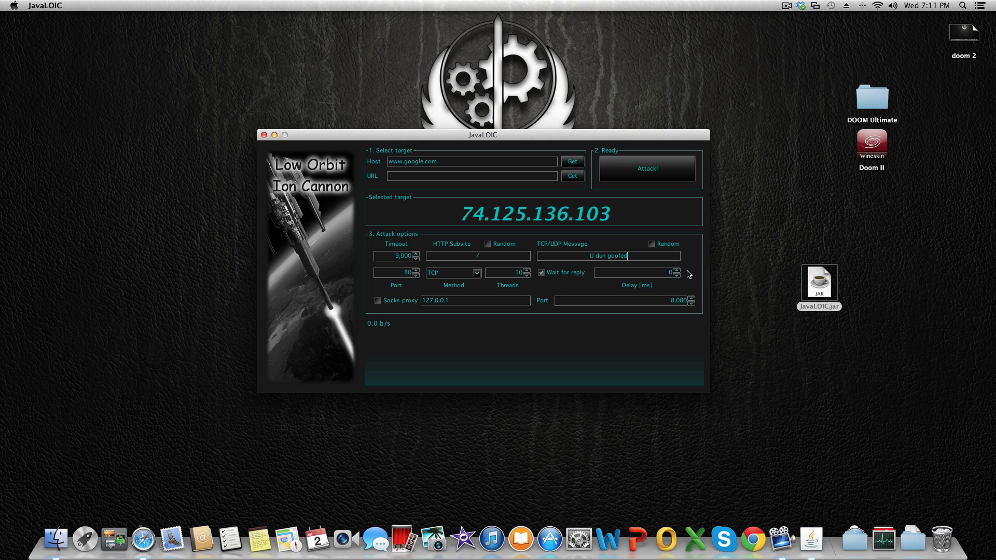
{"action": "mouse_move", "coordinate": [684, 269]}
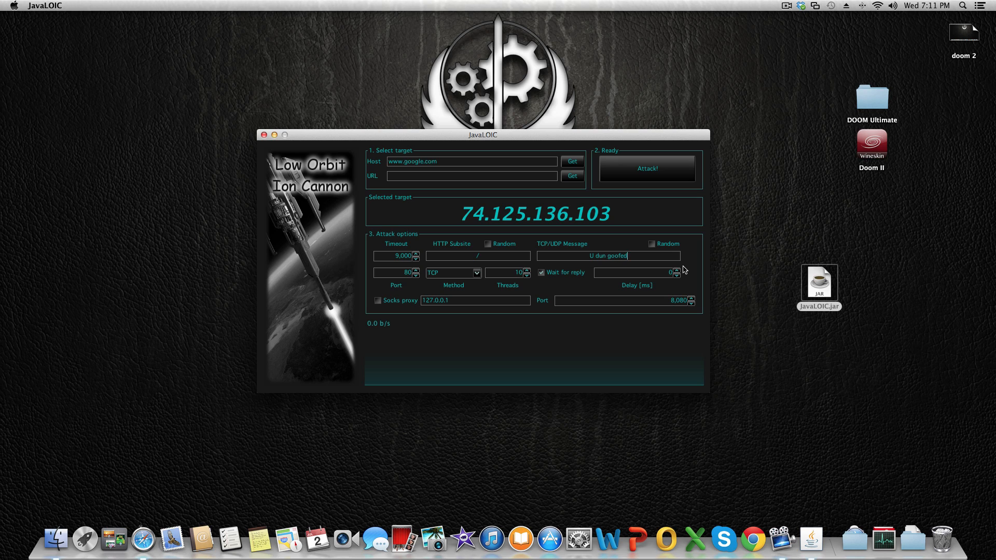
{"action": "mouse_move", "coordinate": [694, 269]}
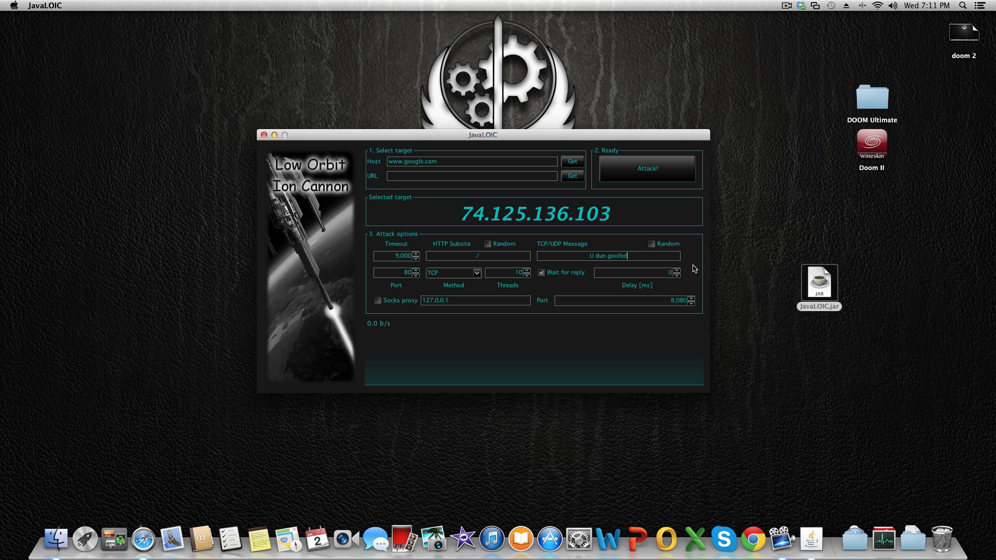
{"action": "mouse_move", "coordinate": [703, 283]}
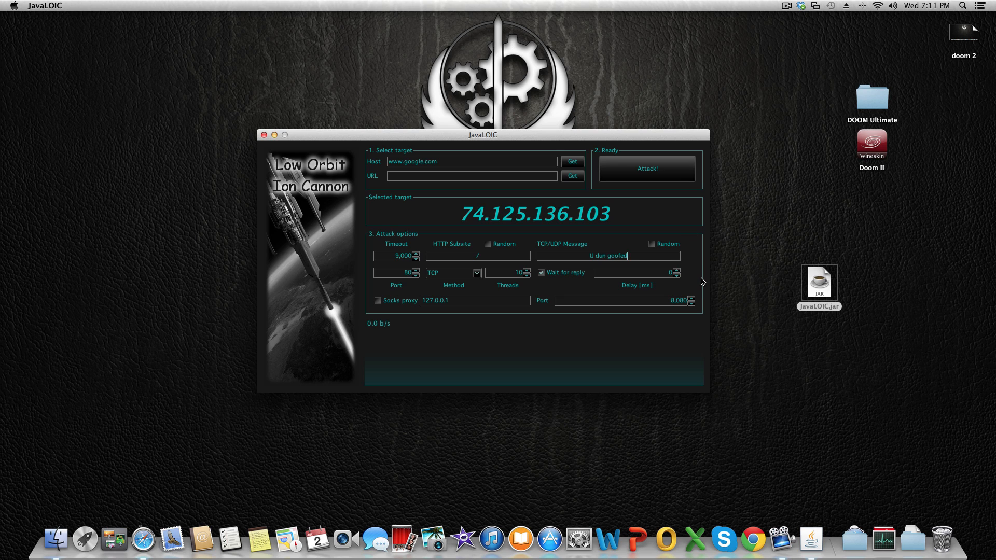
{"action": "mouse_move", "coordinate": [698, 274]}
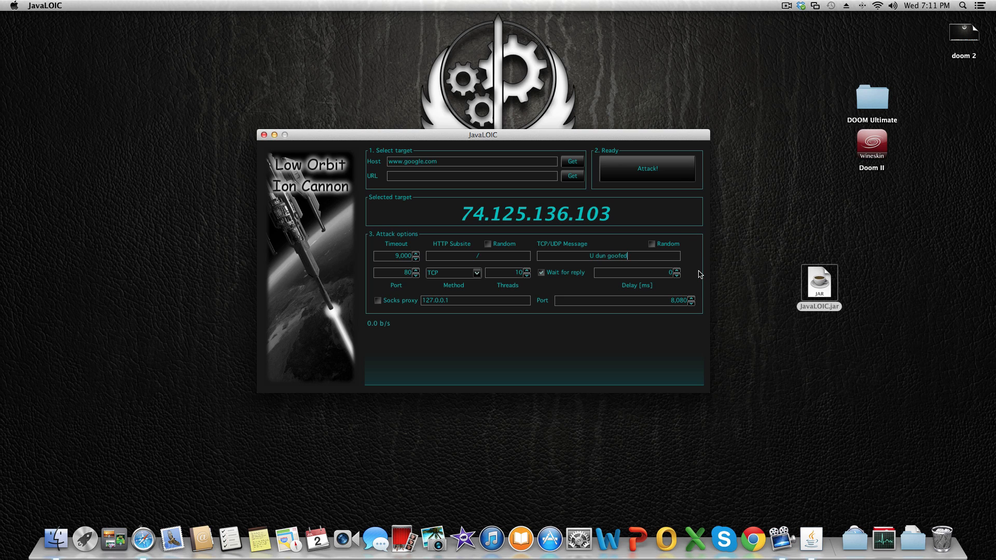
{"action": "mouse_move", "coordinate": [696, 275]}
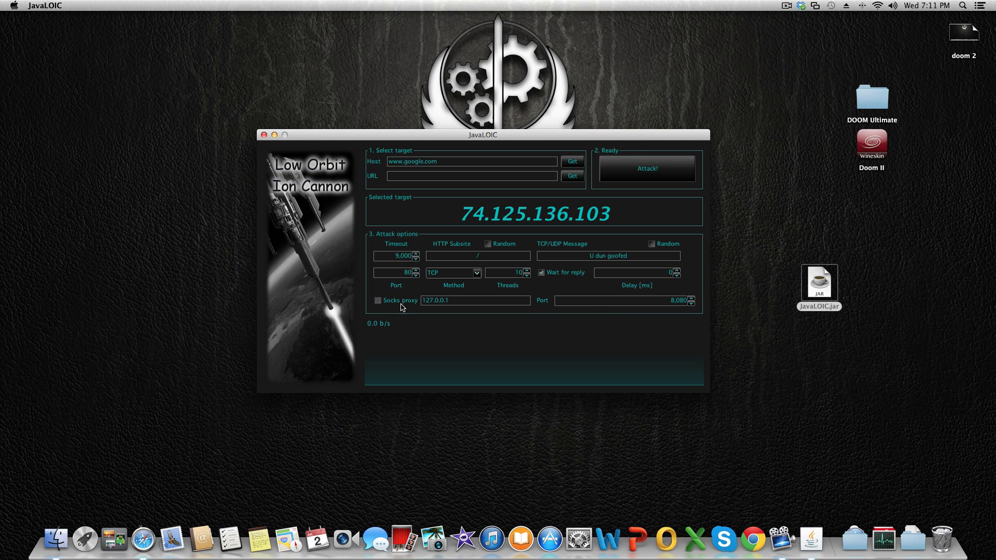
{"action": "left_click", "coordinate": [379, 301]}
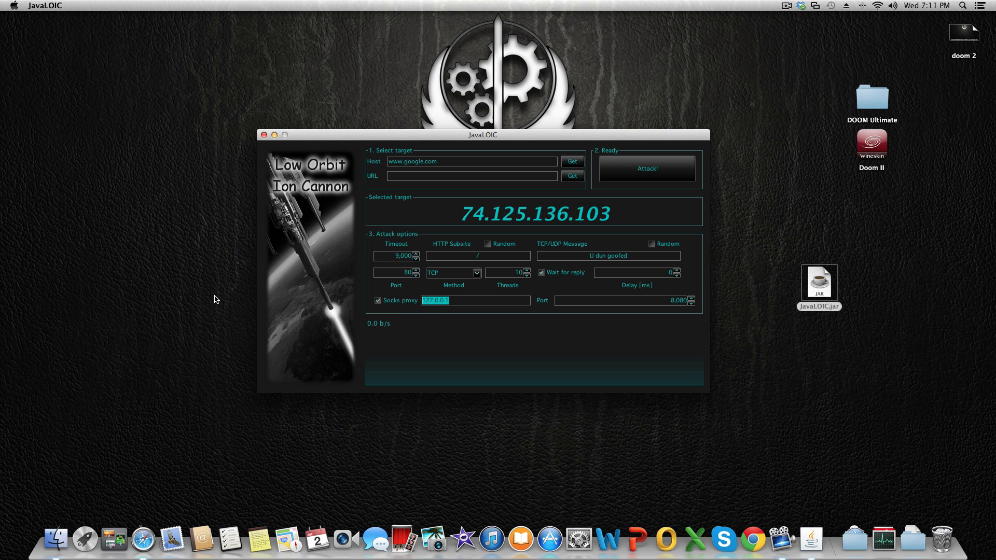
{"action": "left_click", "coordinate": [379, 301]}
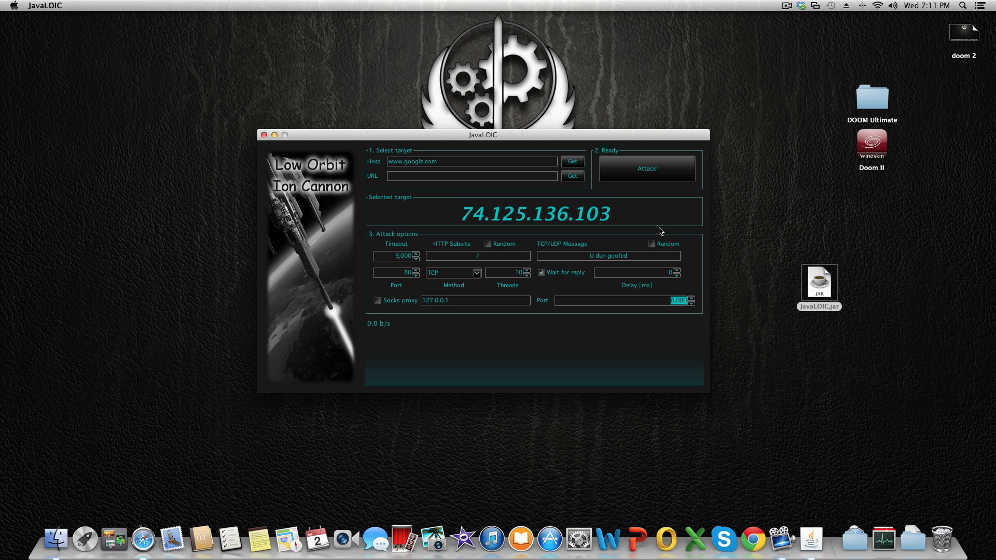
{"action": "mouse_move", "coordinate": [572, 161]}
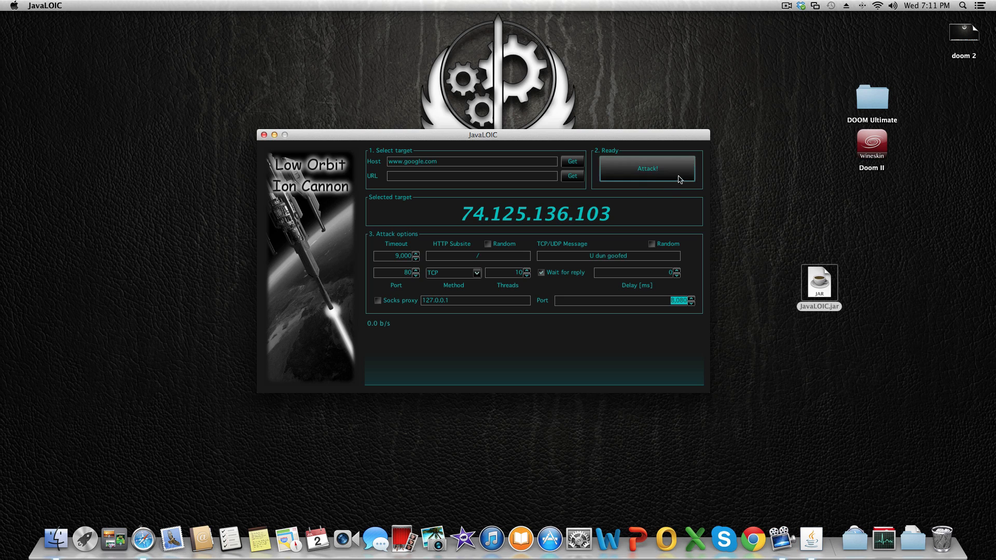
{"action": "mouse_move", "coordinate": [646, 206]}
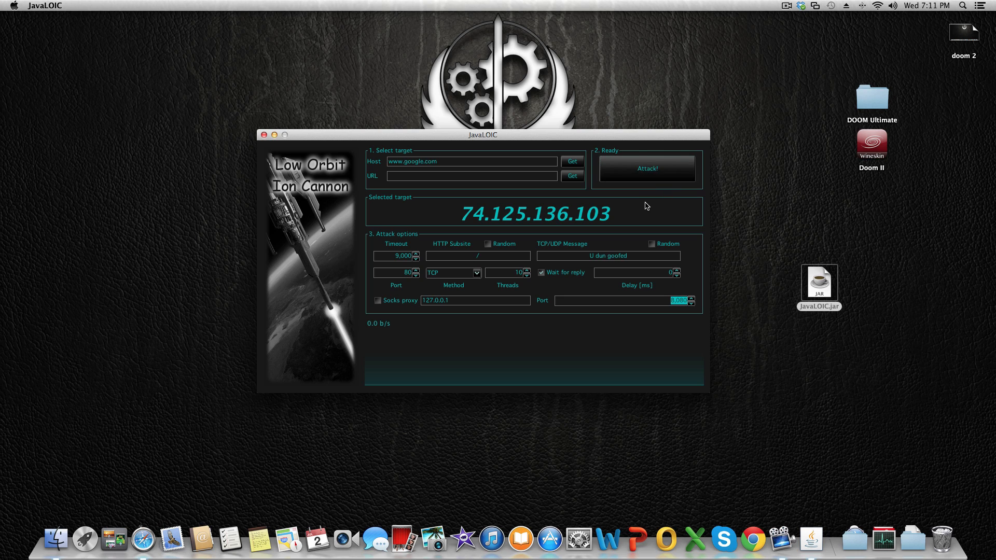
{"action": "mouse_move", "coordinate": [367, 331]}
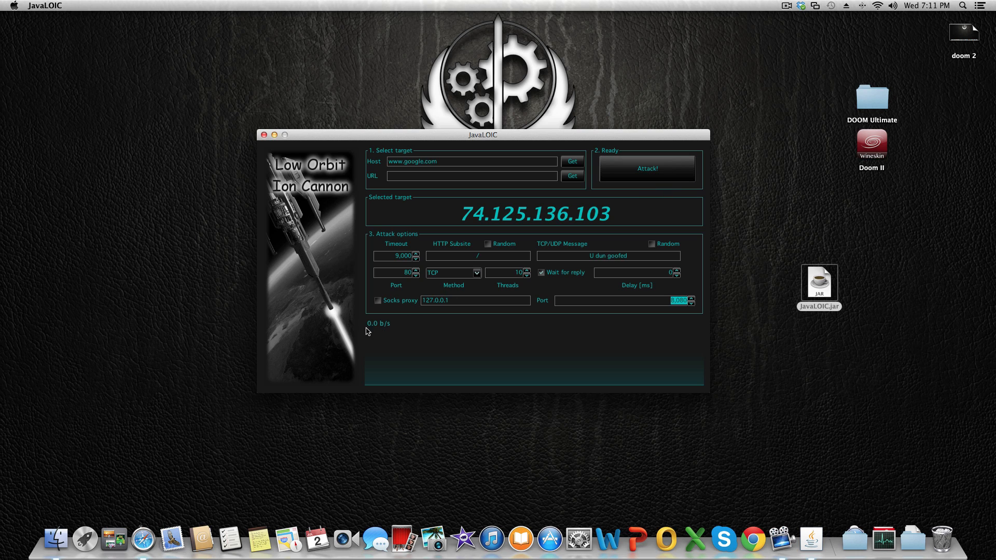
{"action": "mouse_move", "coordinate": [391, 325]}
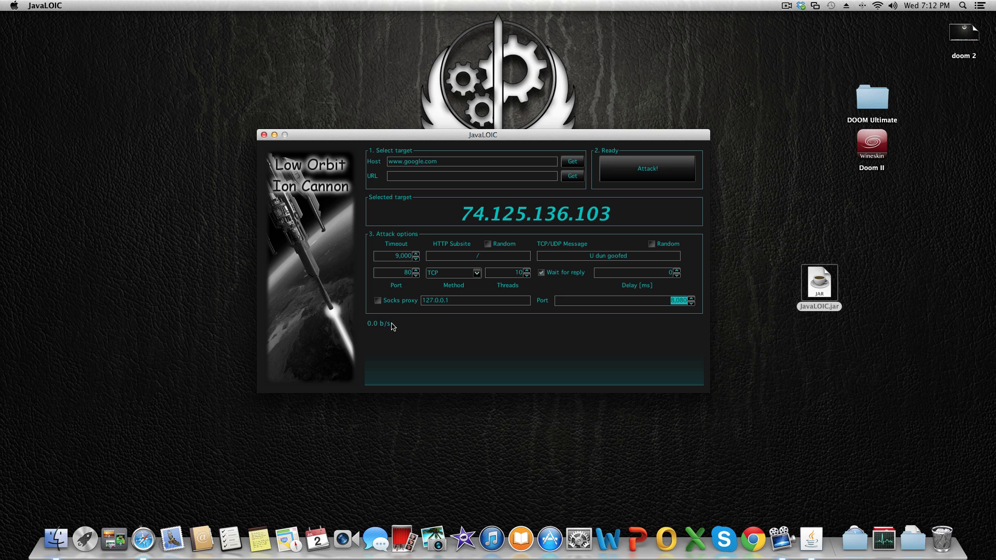
{"action": "mouse_move", "coordinate": [373, 329]}
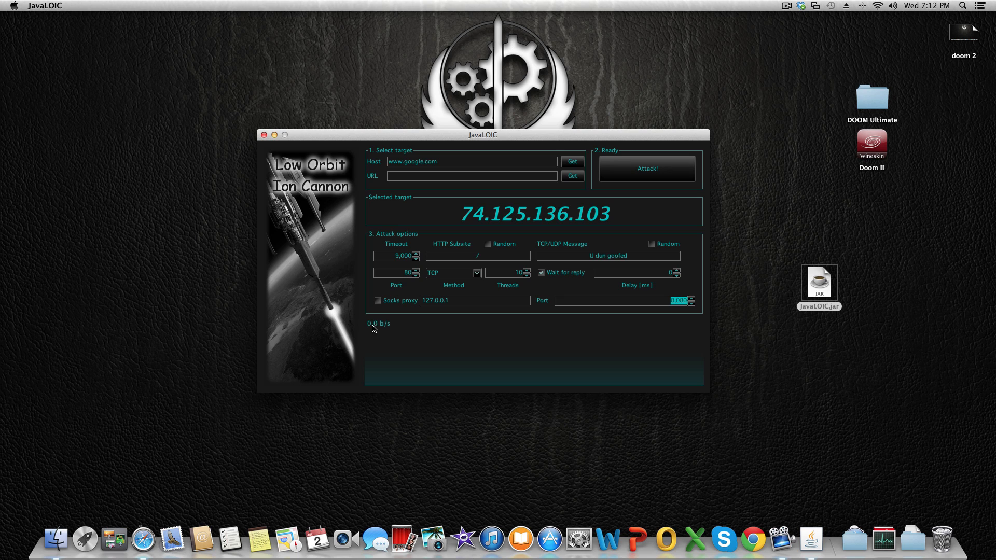
{"action": "mouse_move", "coordinate": [679, 354]}
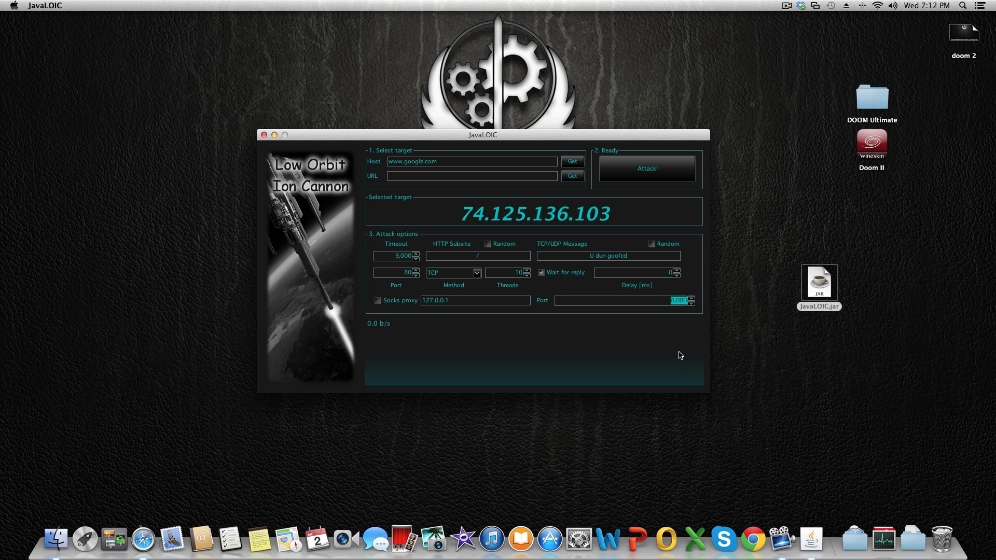
{"action": "mouse_move", "coordinate": [614, 337]}
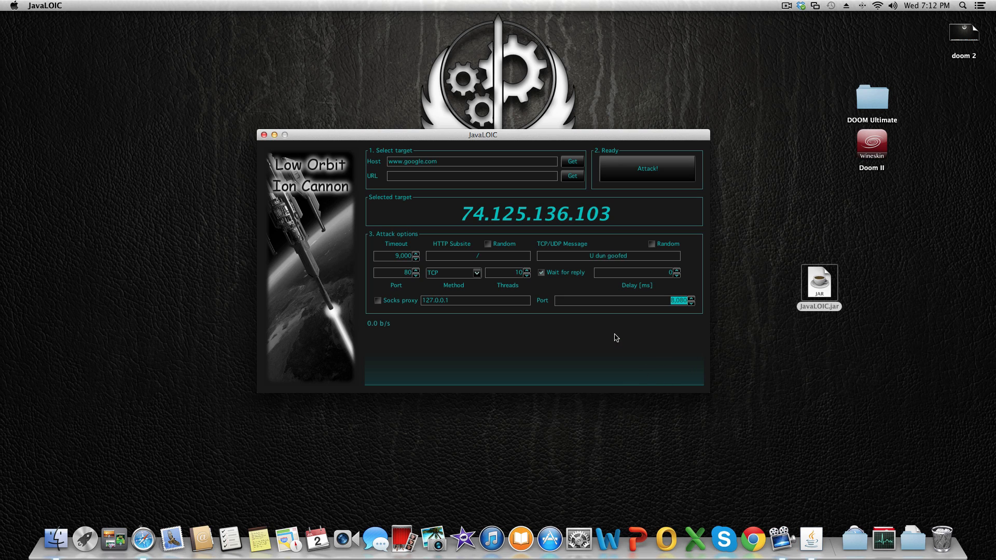
{"action": "mouse_move", "coordinate": [601, 346]}
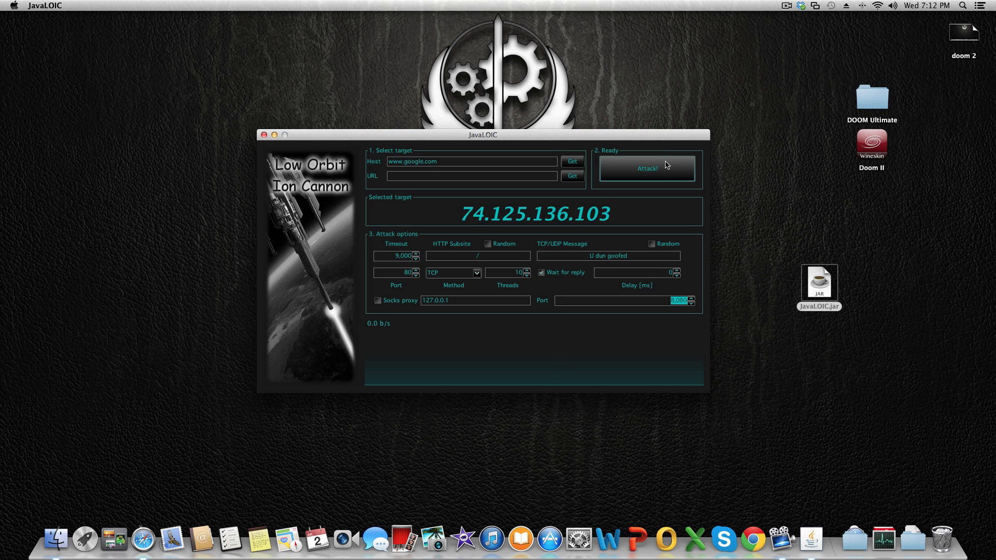
{"action": "mouse_move", "coordinate": [677, 167]}
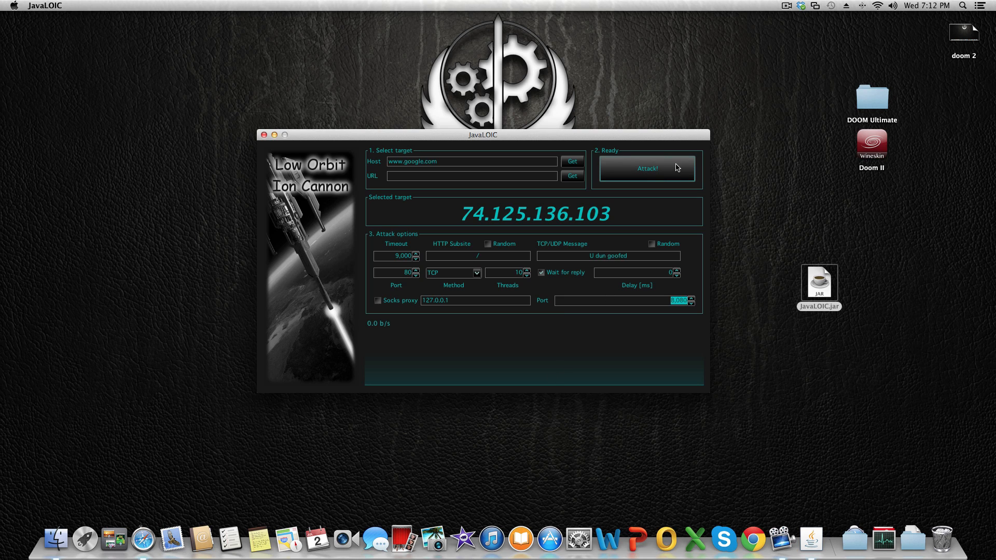
{"action": "mouse_move", "coordinate": [670, 322]}
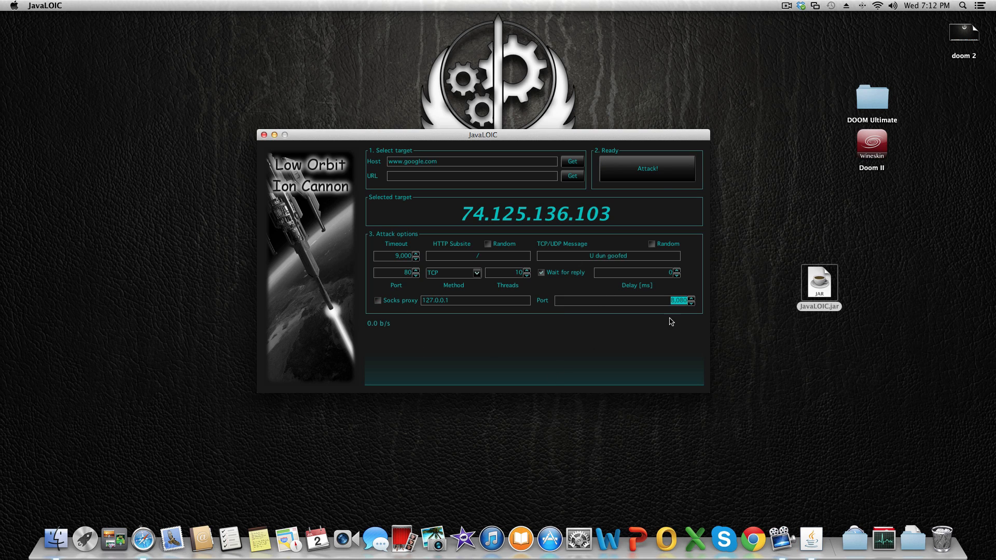
Briefly run the flood against 74.125.136.103, then stop it at 2.3 kb/s
{"action": "left_click", "coordinate": [646, 168]}
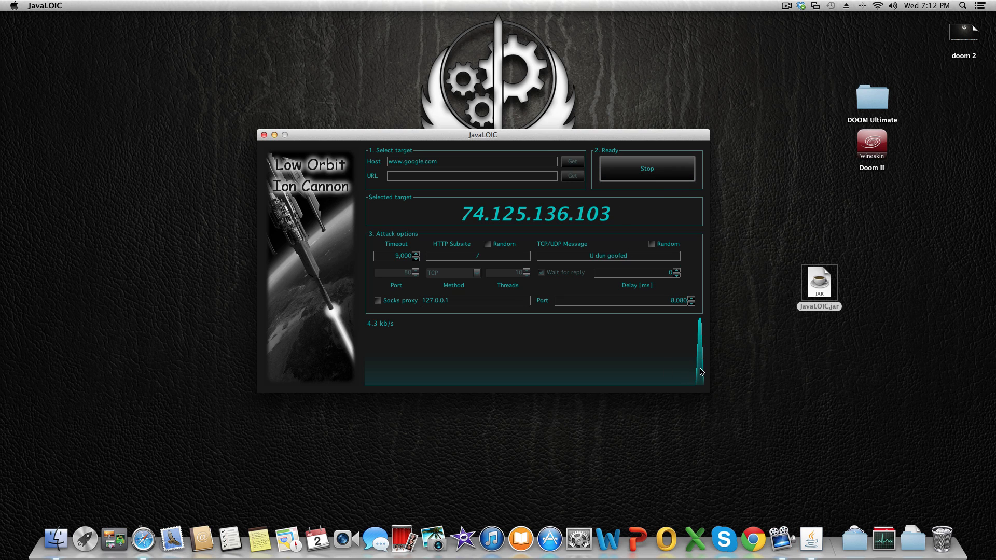
{"action": "mouse_move", "coordinate": [684, 209]}
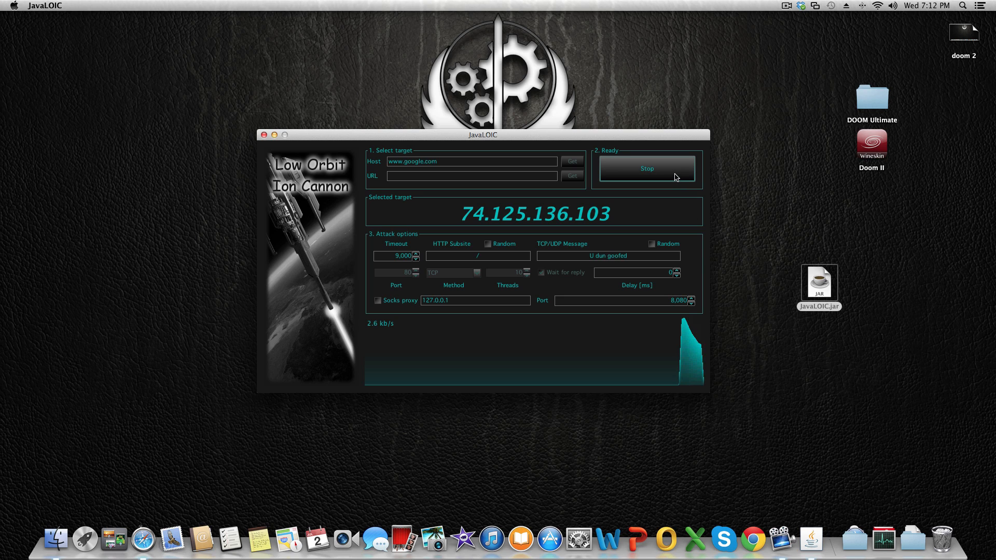
{"action": "left_click", "coordinate": [646, 168]}
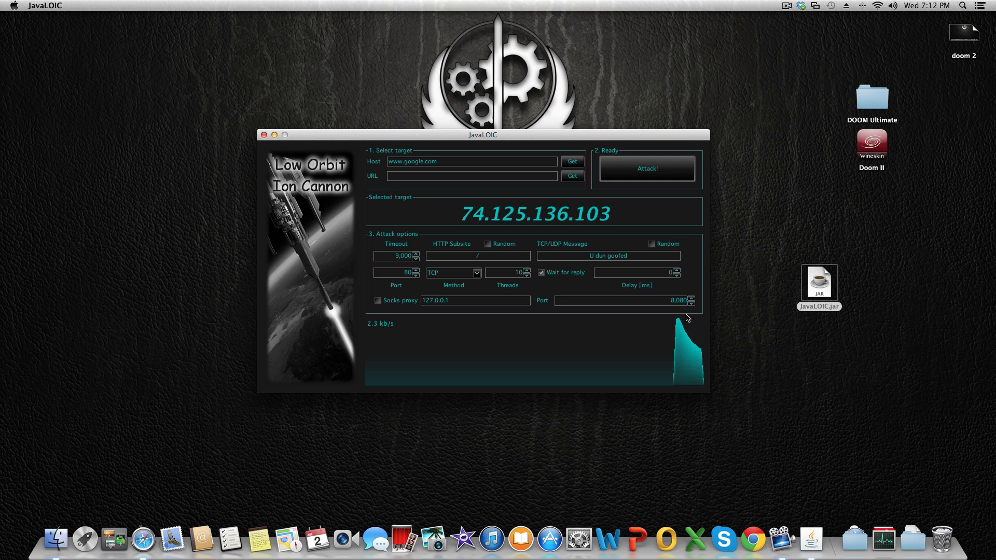
{"action": "mouse_move", "coordinate": [374, 330]}
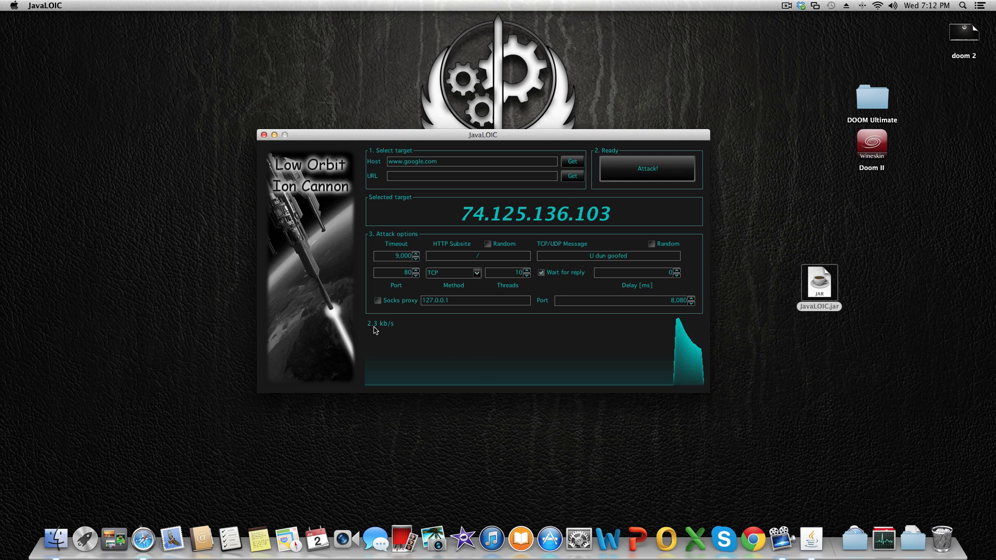
{"action": "mouse_move", "coordinate": [702, 356]}
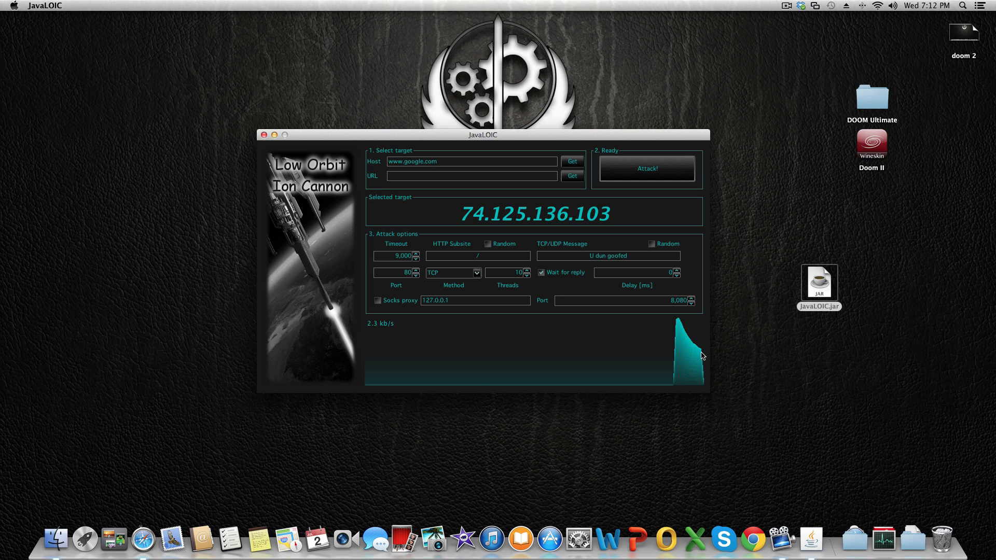
{"action": "mouse_move", "coordinate": [712, 402]}
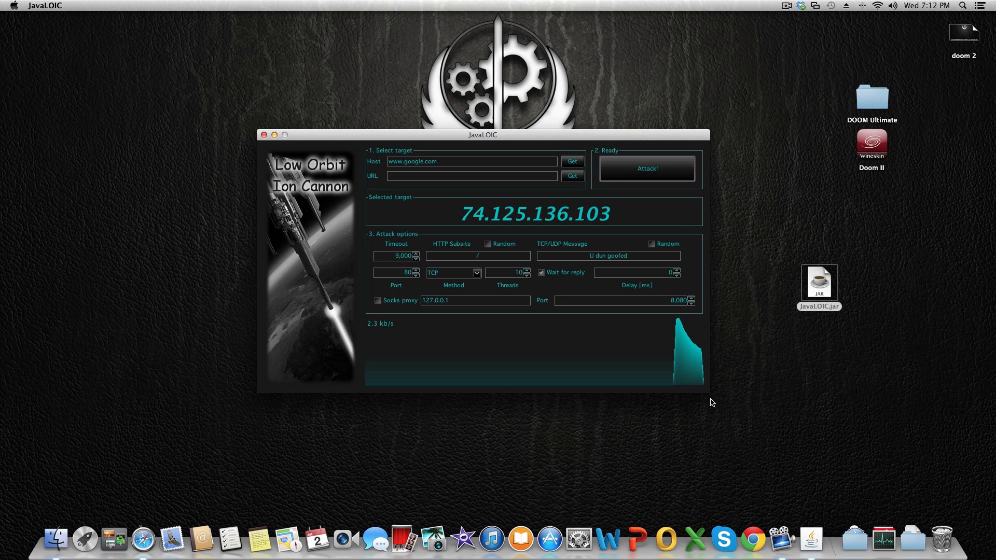
{"action": "mouse_move", "coordinate": [679, 325]}
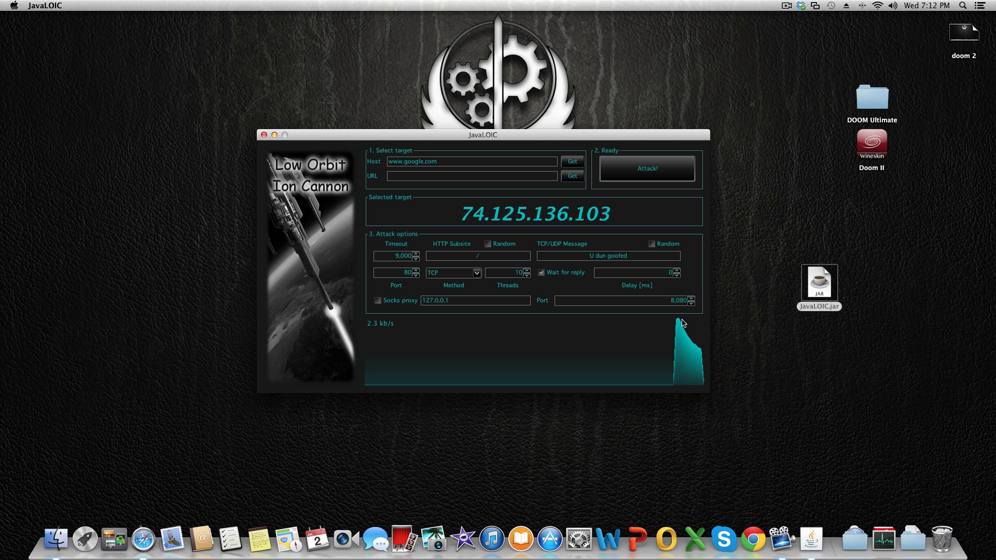
{"action": "mouse_move", "coordinate": [649, 329]}
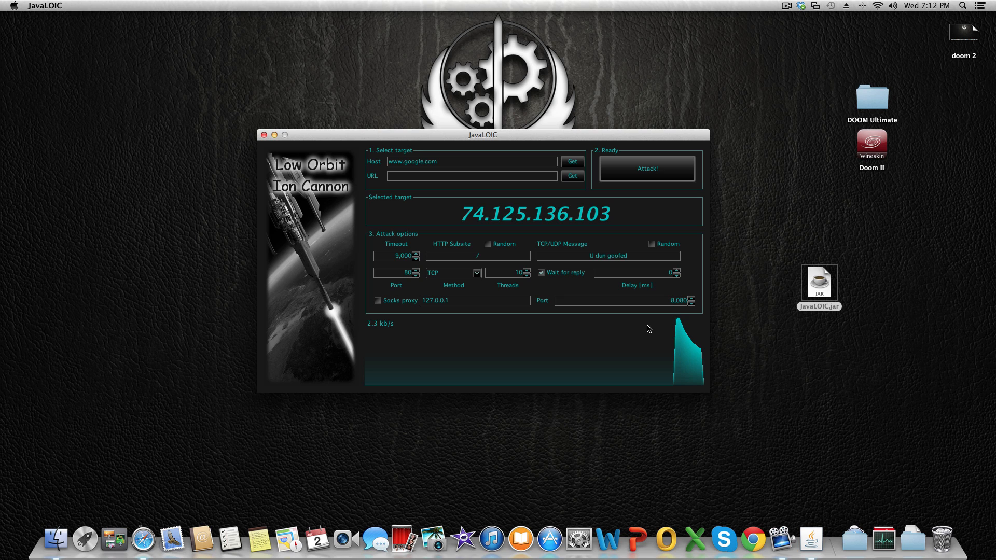
{"action": "mouse_move", "coordinate": [654, 235]}
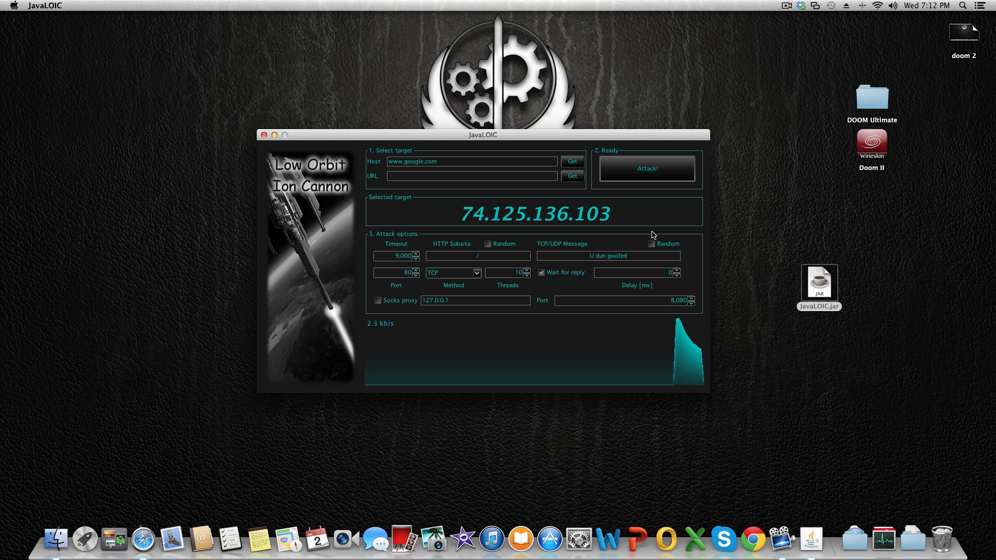
{"action": "mouse_move", "coordinate": [3, 356]}
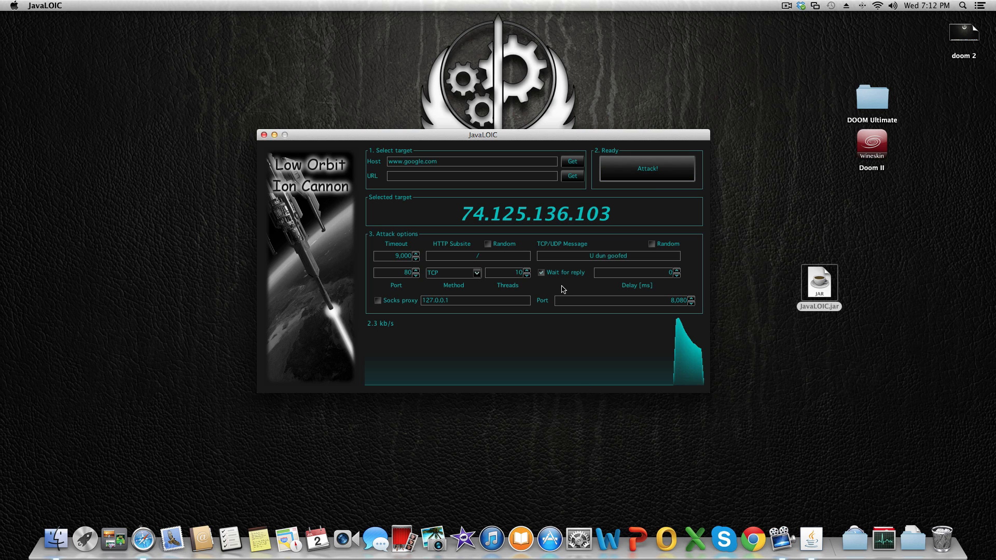
{"action": "mouse_move", "coordinate": [504, 236]}
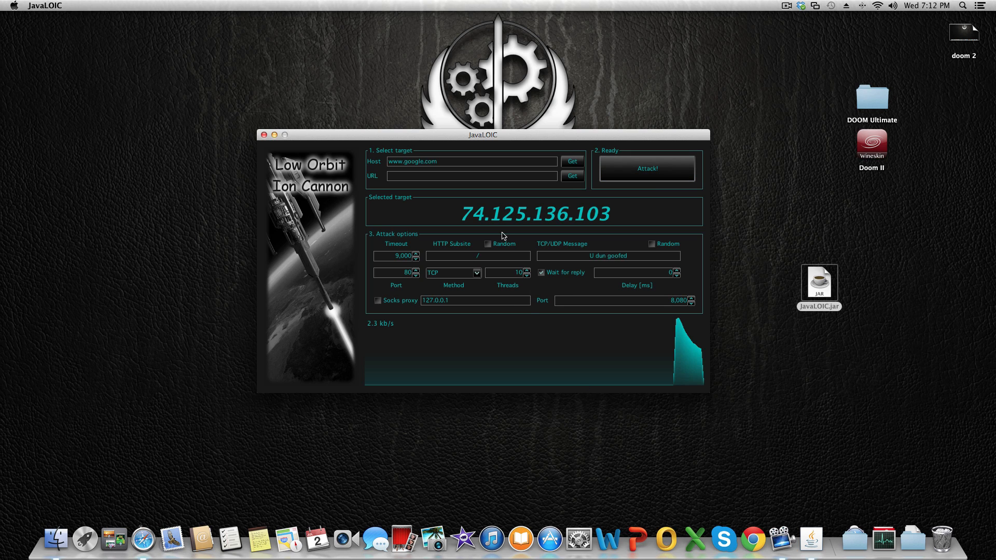
{"action": "mouse_move", "coordinate": [687, 208]}
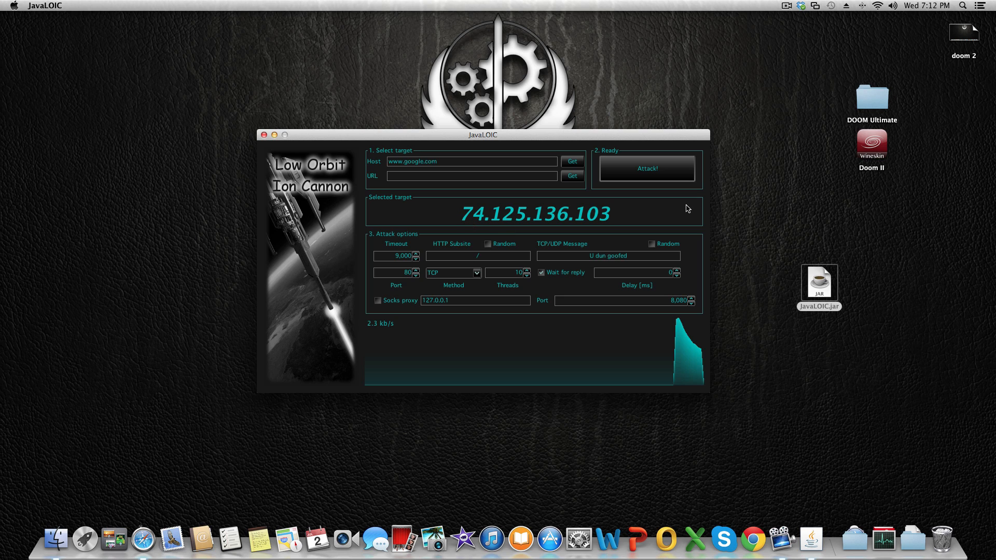
{"action": "mouse_move", "coordinate": [438, 212]}
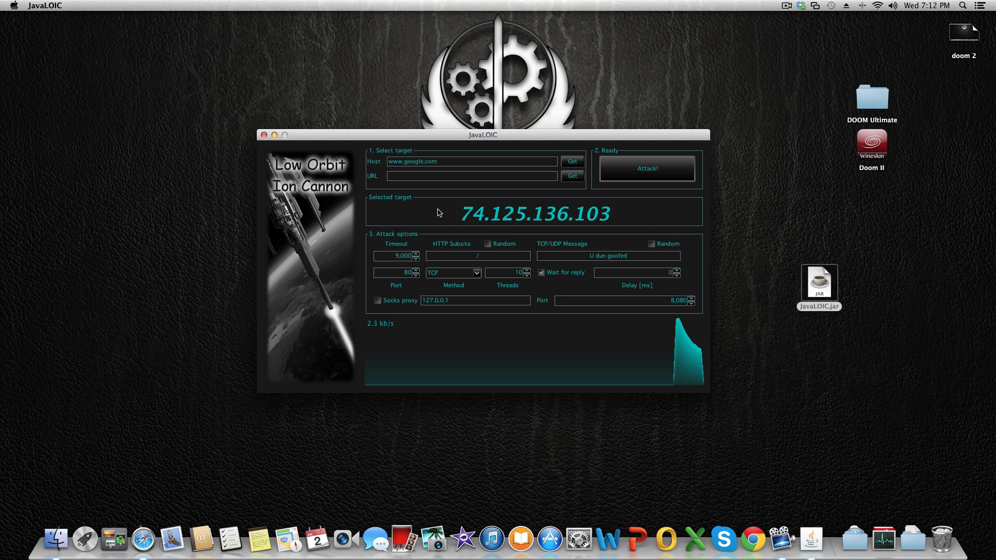
{"action": "mouse_move", "coordinate": [570, 211]}
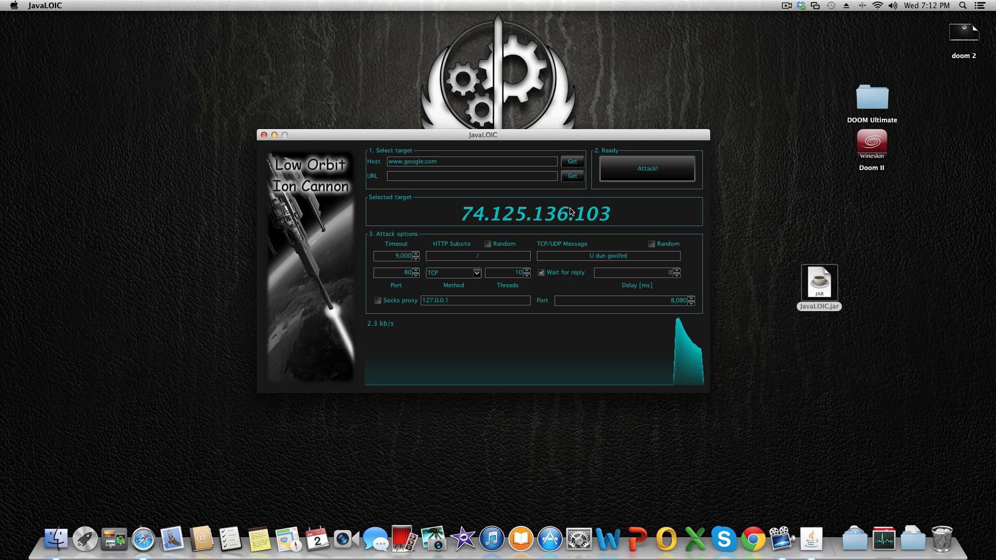
{"action": "mouse_move", "coordinate": [425, 216]}
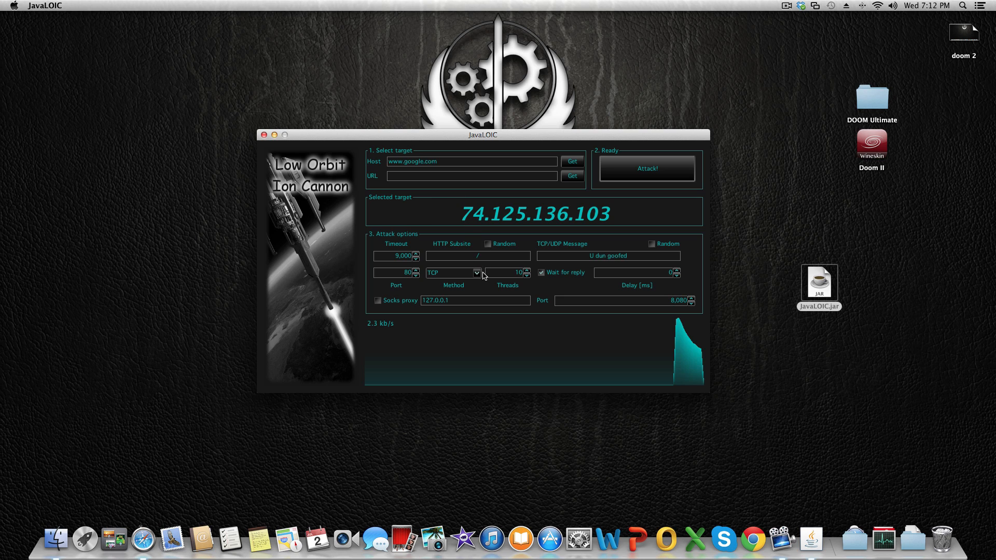
{"action": "mouse_move", "coordinate": [548, 290]}
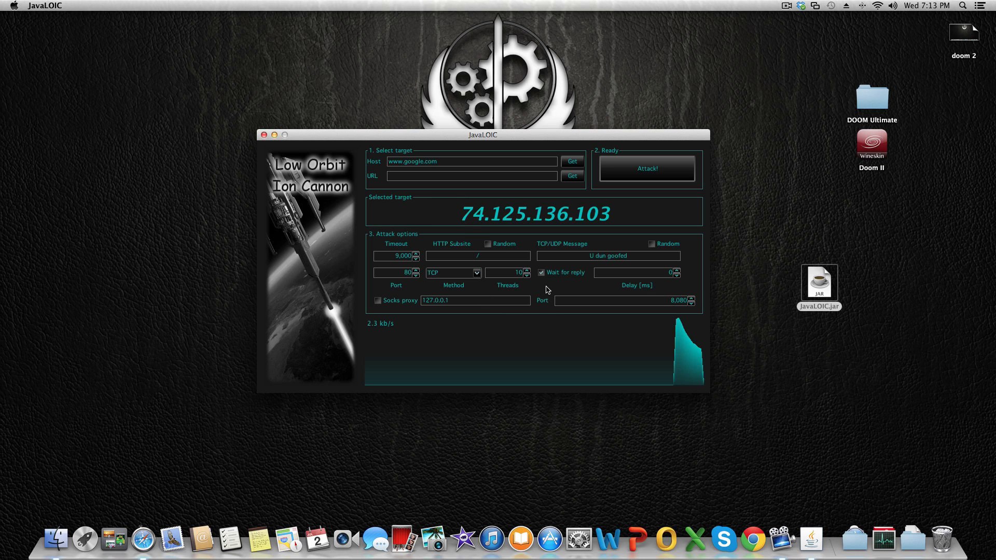
{"action": "mouse_move", "coordinate": [464, 151]}
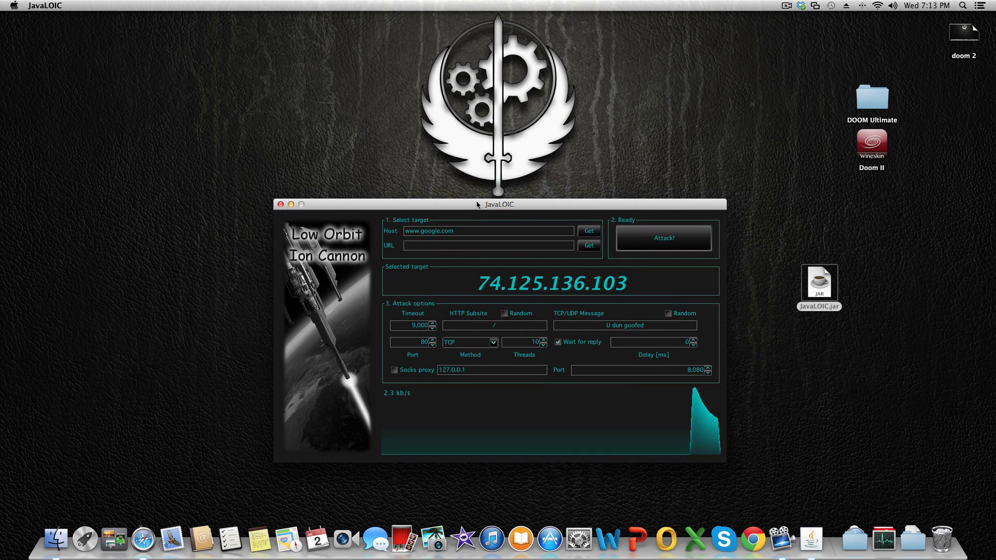
{"action": "mouse_move", "coordinate": [469, 203]}
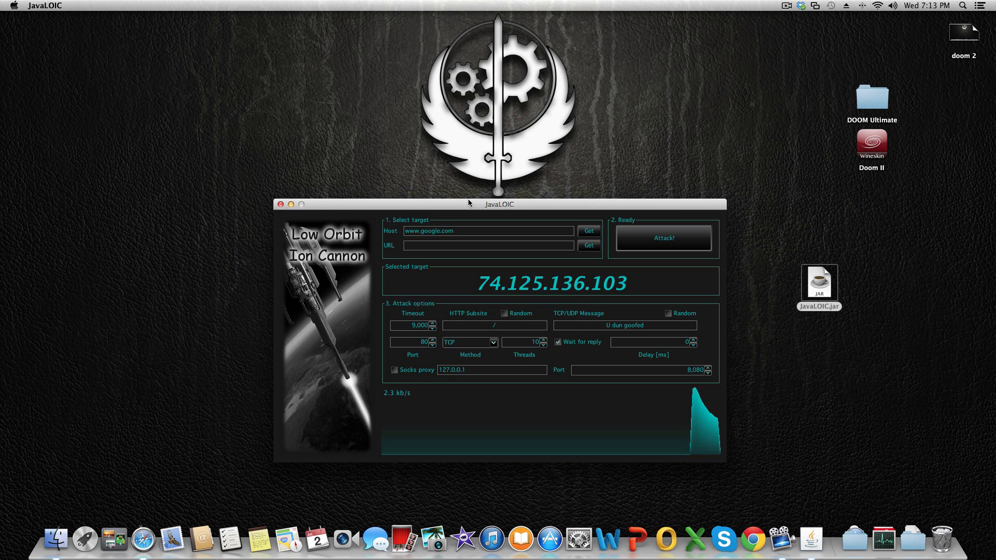